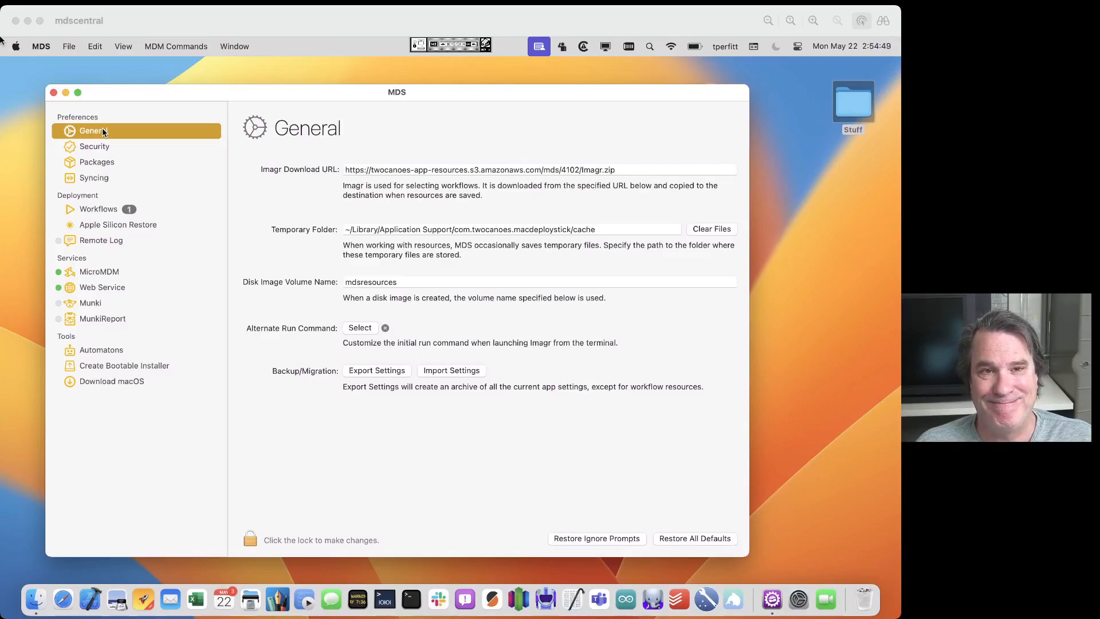
pyautogui.moveTo(279, 96)
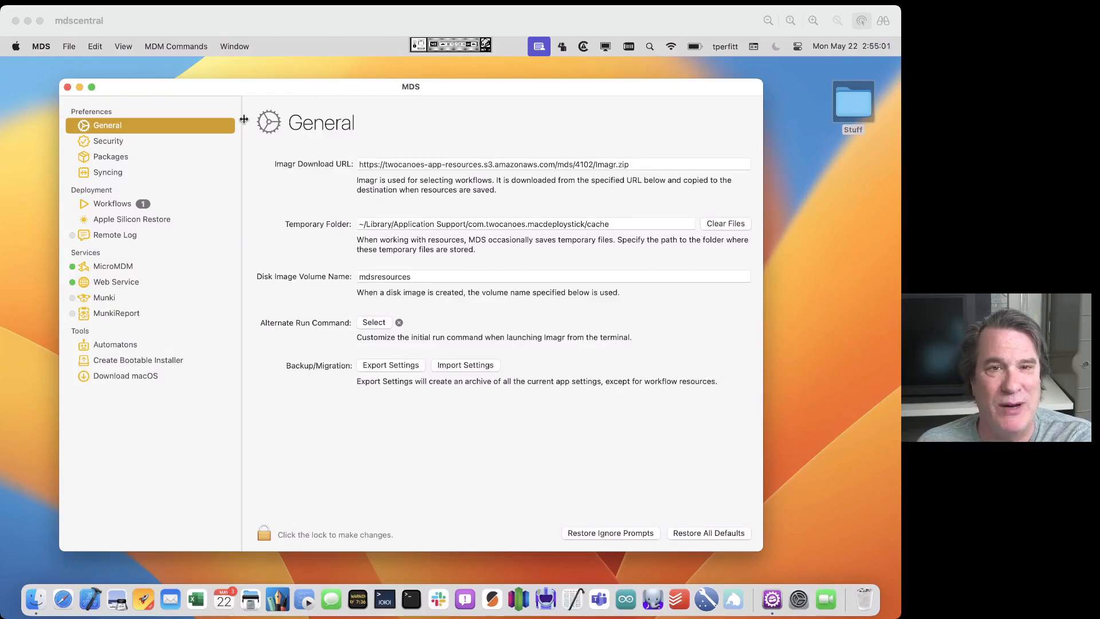
pyautogui.moveTo(149, 150)
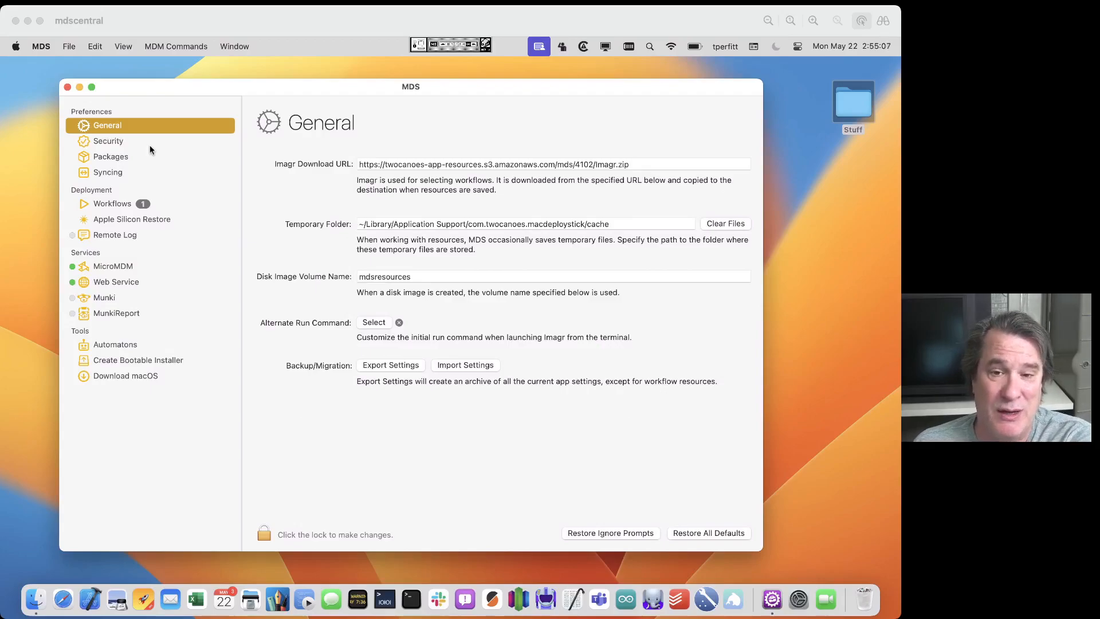
pyautogui.moveTo(421, 221)
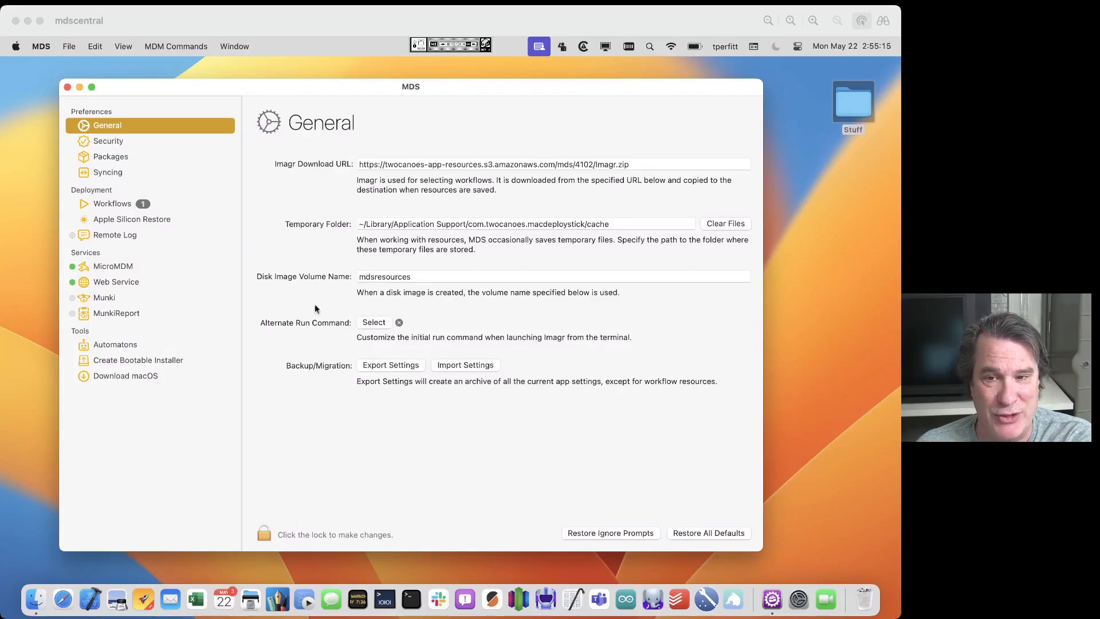
pyautogui.moveTo(133, 137)
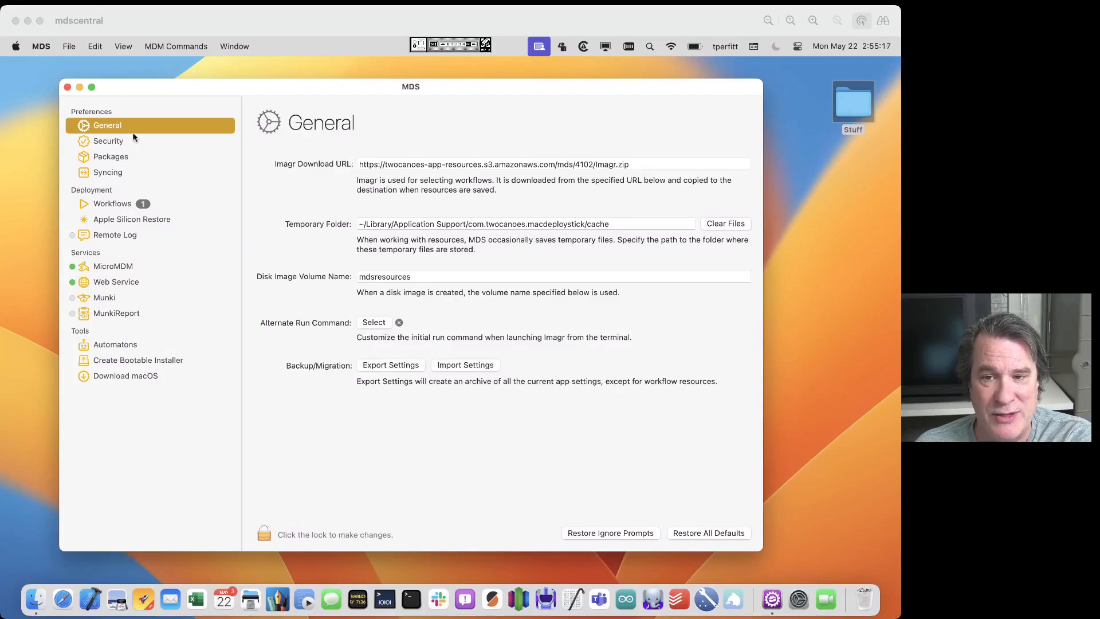
# - Show the Security preferences with hostname mdscentral.local and the TLS certificate and key paths
pyautogui.click(108, 140)
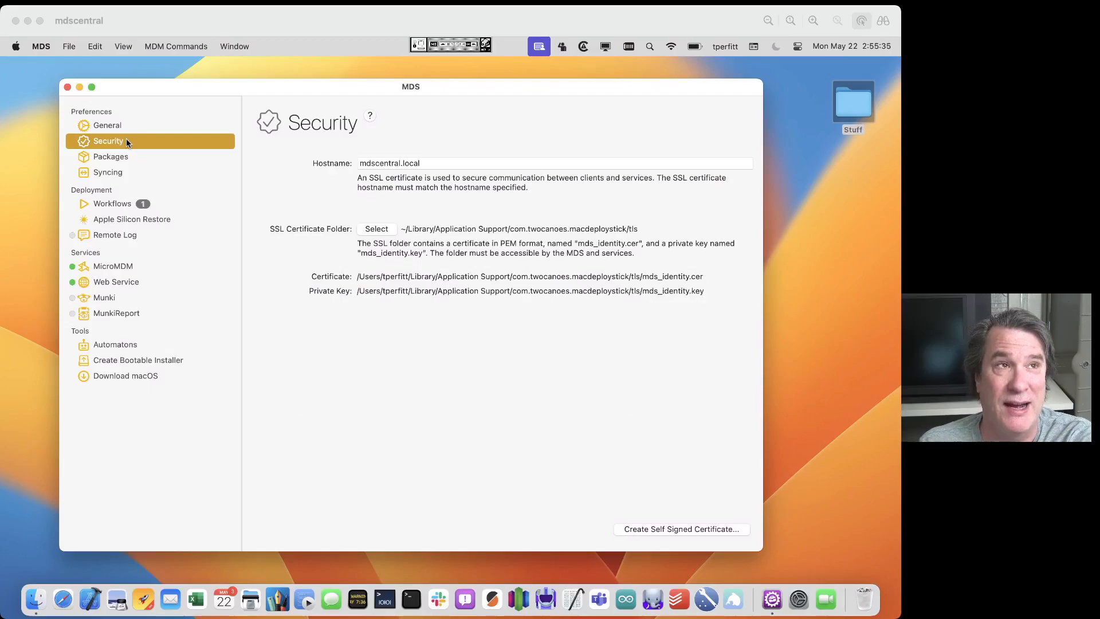
pyautogui.moveTo(113, 149)
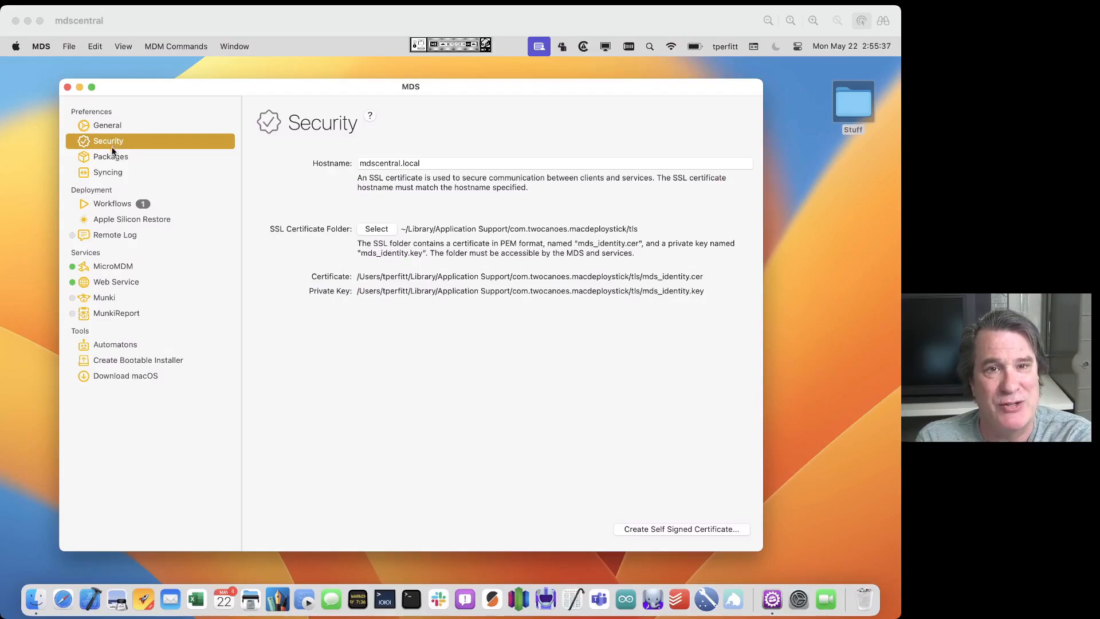
# - Show the Packages preferences with package signing unchecked and no signing identity
pyautogui.click(110, 157)
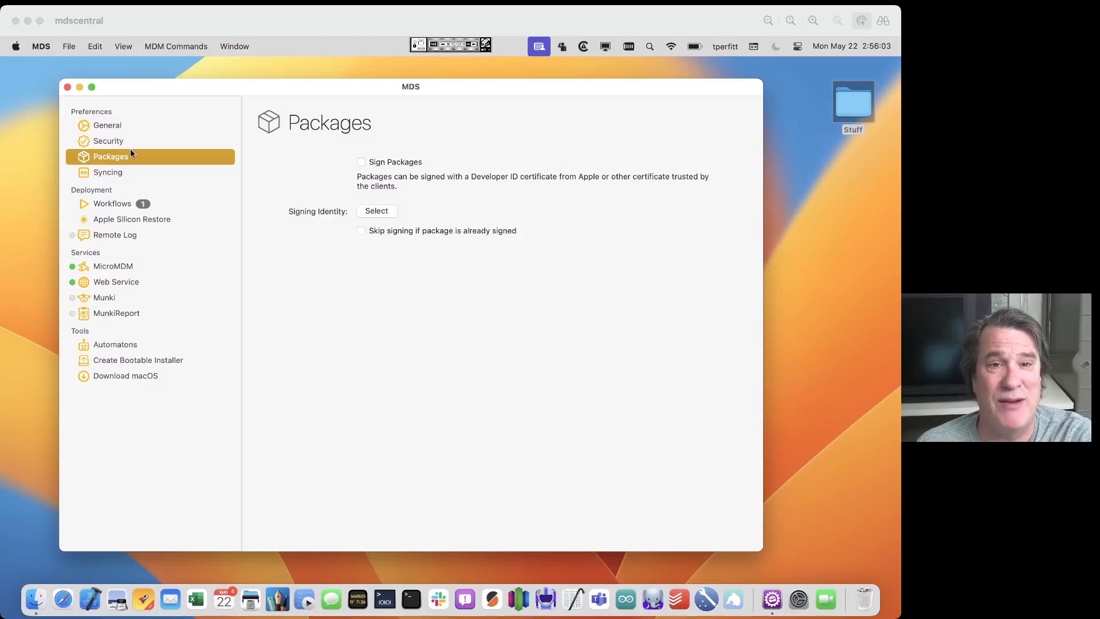
pyautogui.moveTo(339, 156)
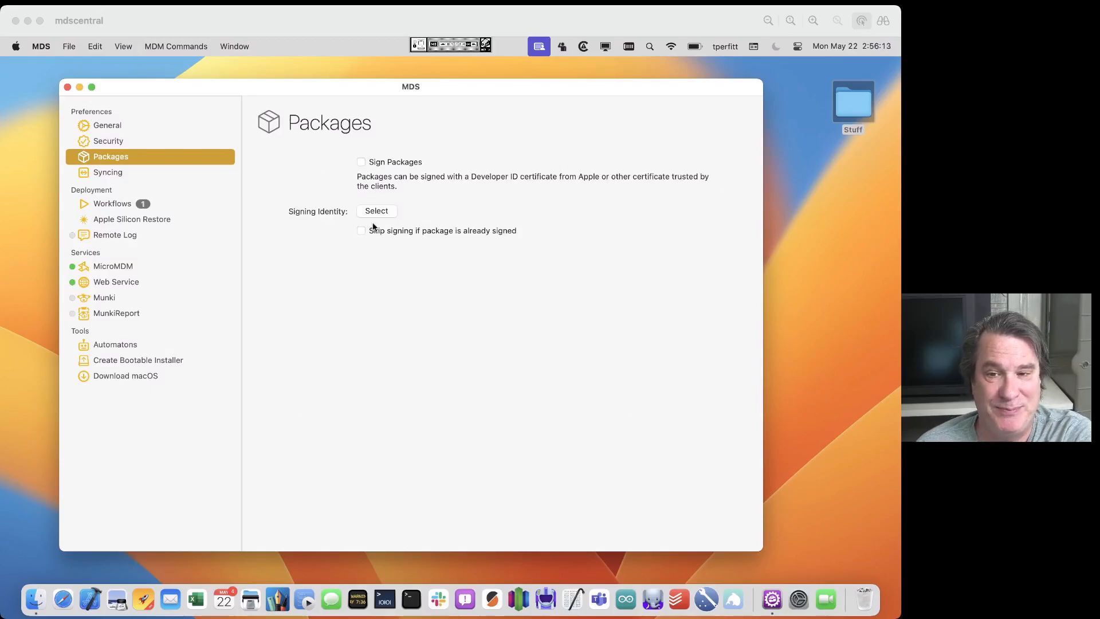
# - Show the Syncing preferences with the empty Sync URL field
pyautogui.click(108, 172)
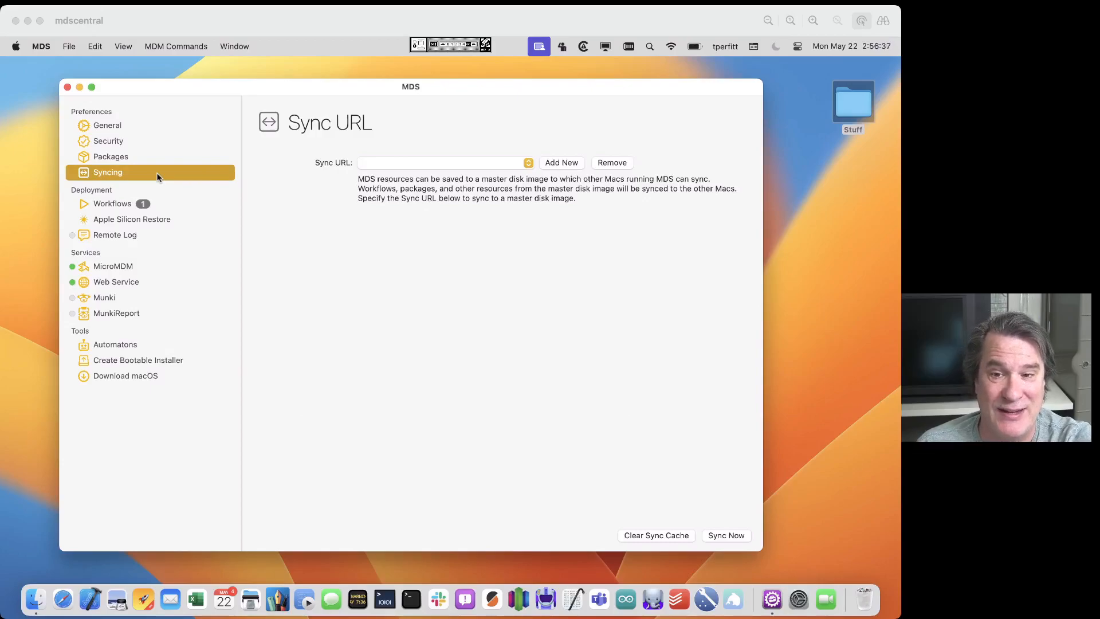
# - Show the Workflows list with its one active workflow and Wi-Fi, auto-run and logging options
pyautogui.click(111, 204)
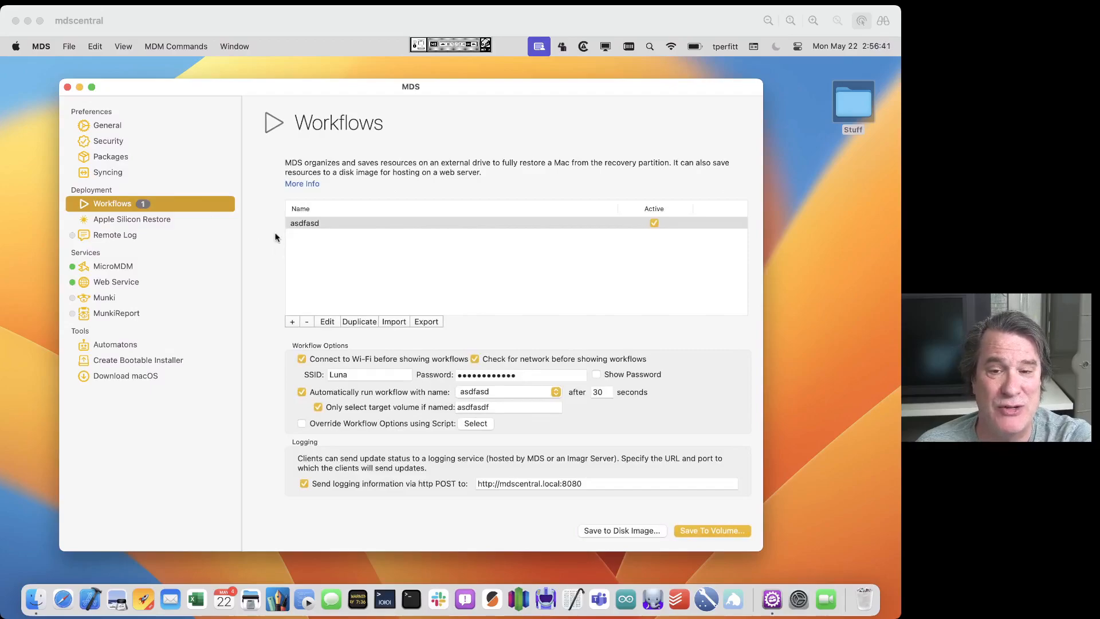
pyautogui.moveTo(409, 240)
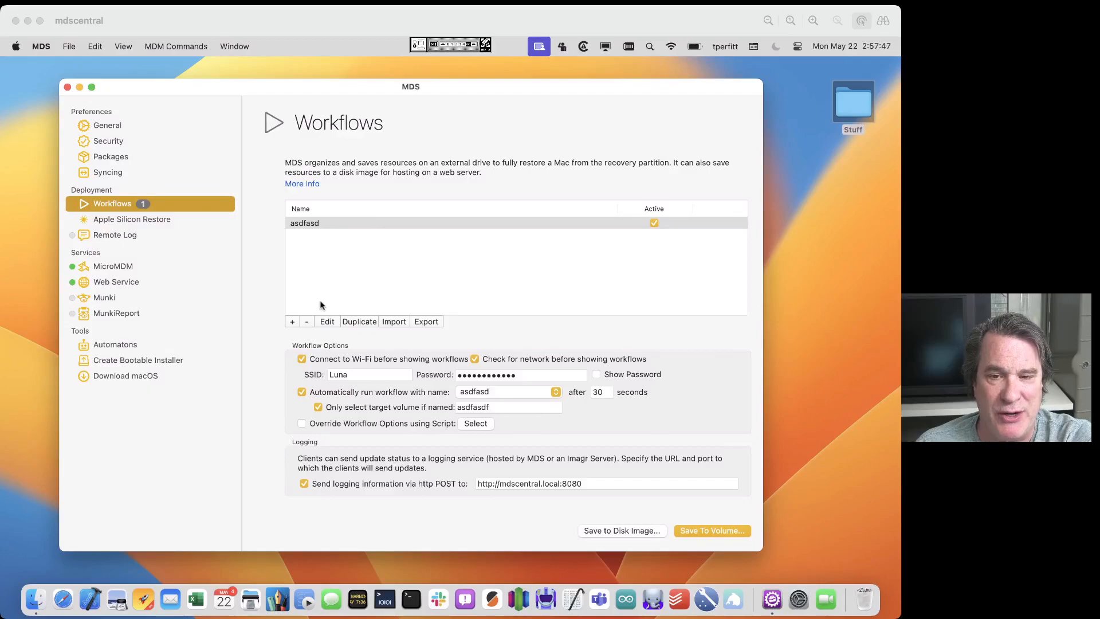
# - Edit the asdfasd workflow and review its macOS install, Resources and scripts list with free_CPSLO_gear.sh
pyautogui.click(327, 321)
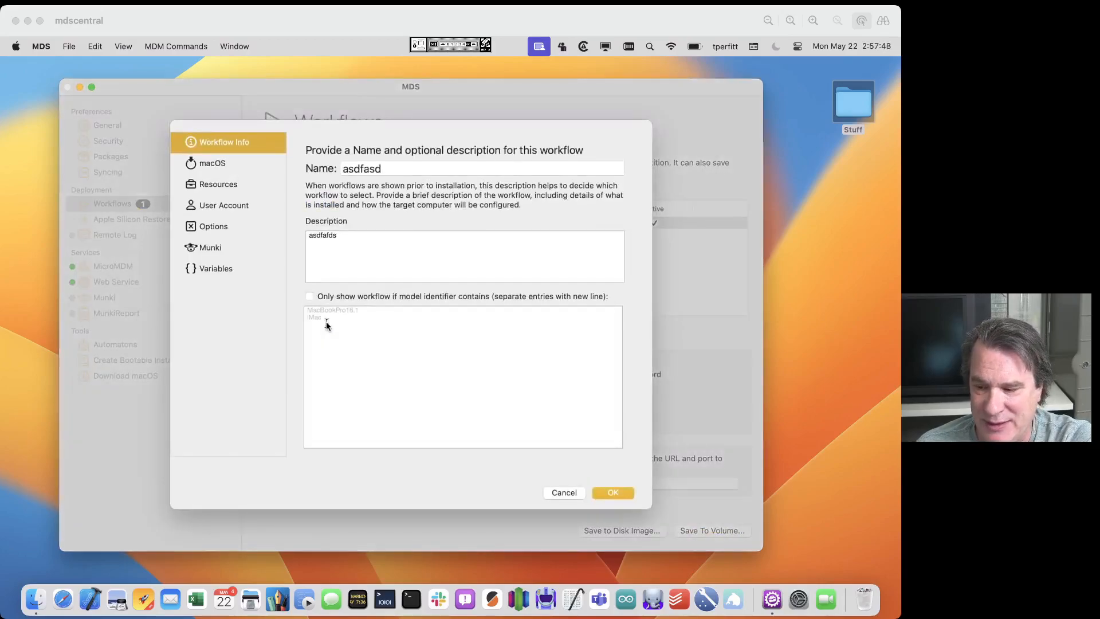
pyautogui.click(214, 162)
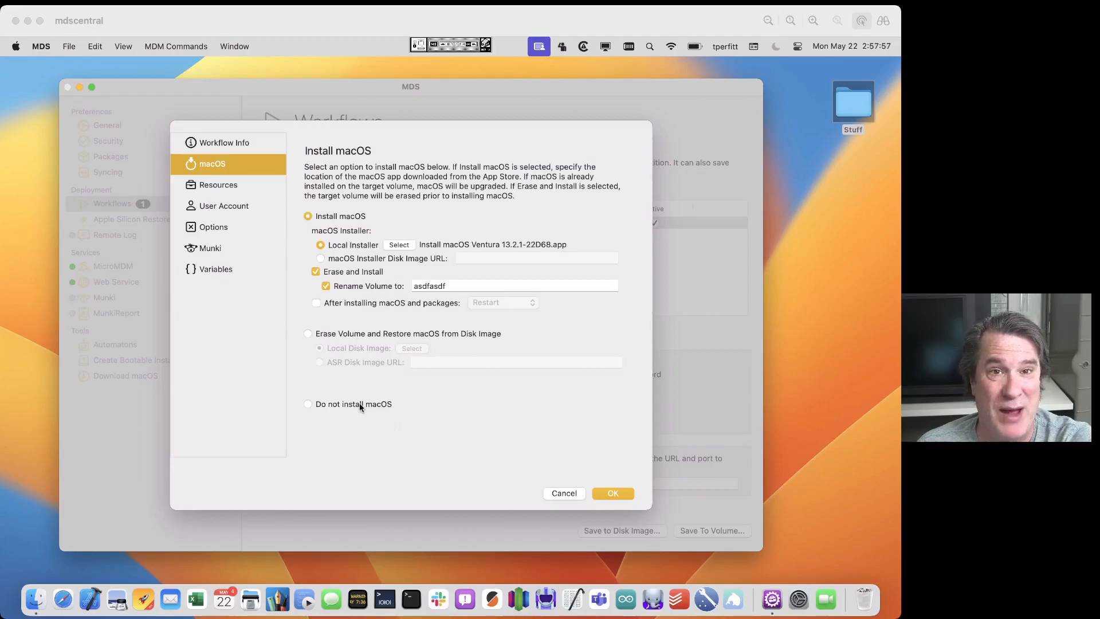
pyautogui.click(218, 185)
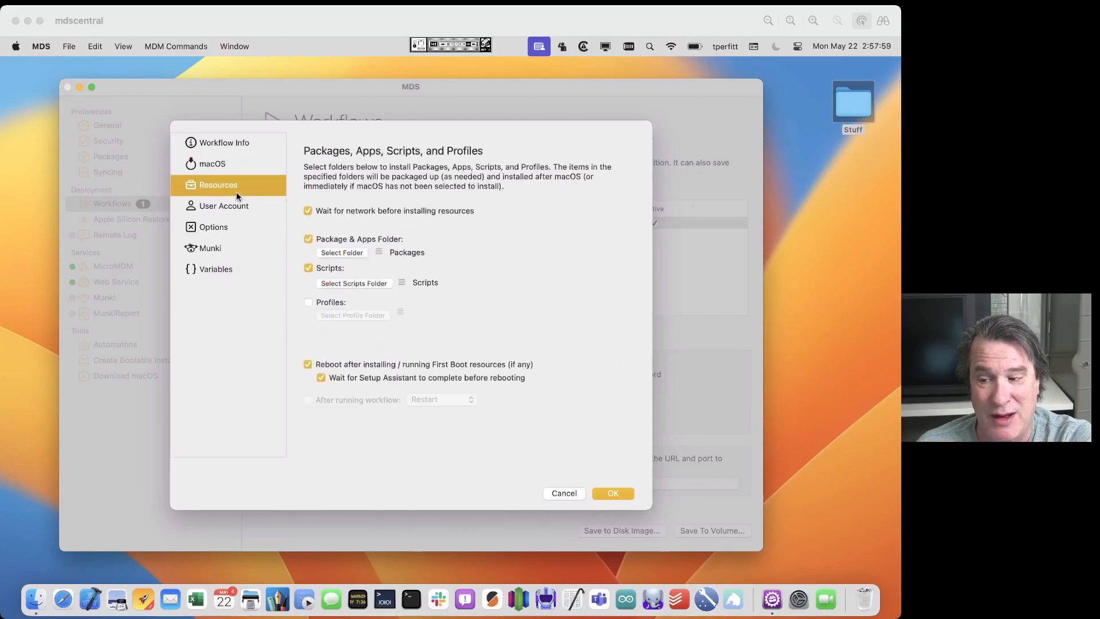
pyautogui.moveTo(398, 222)
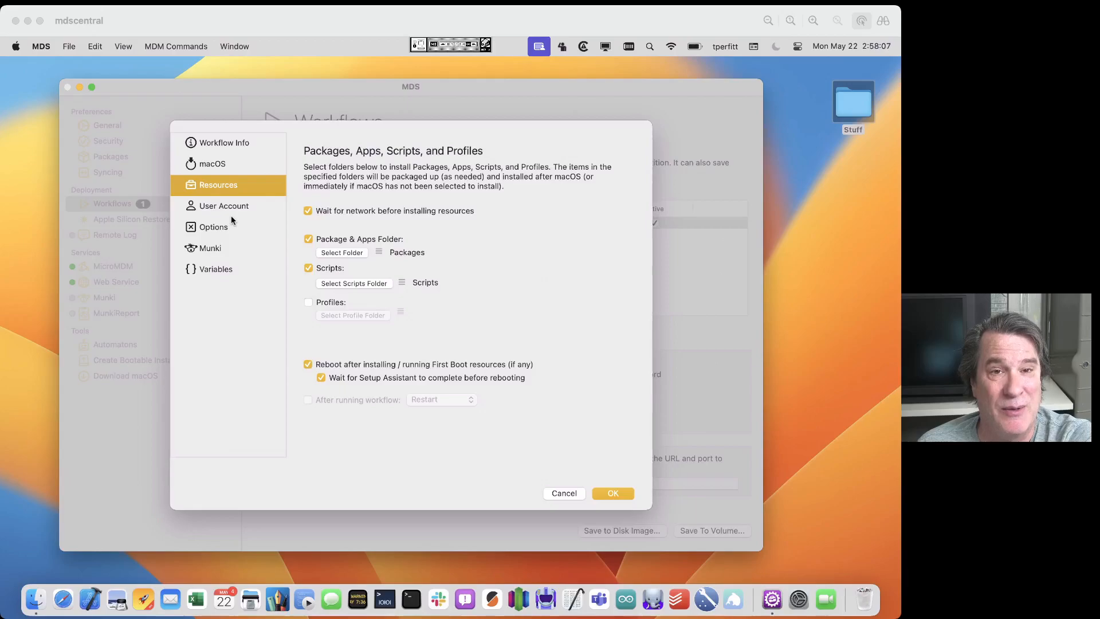
pyautogui.click(380, 252)
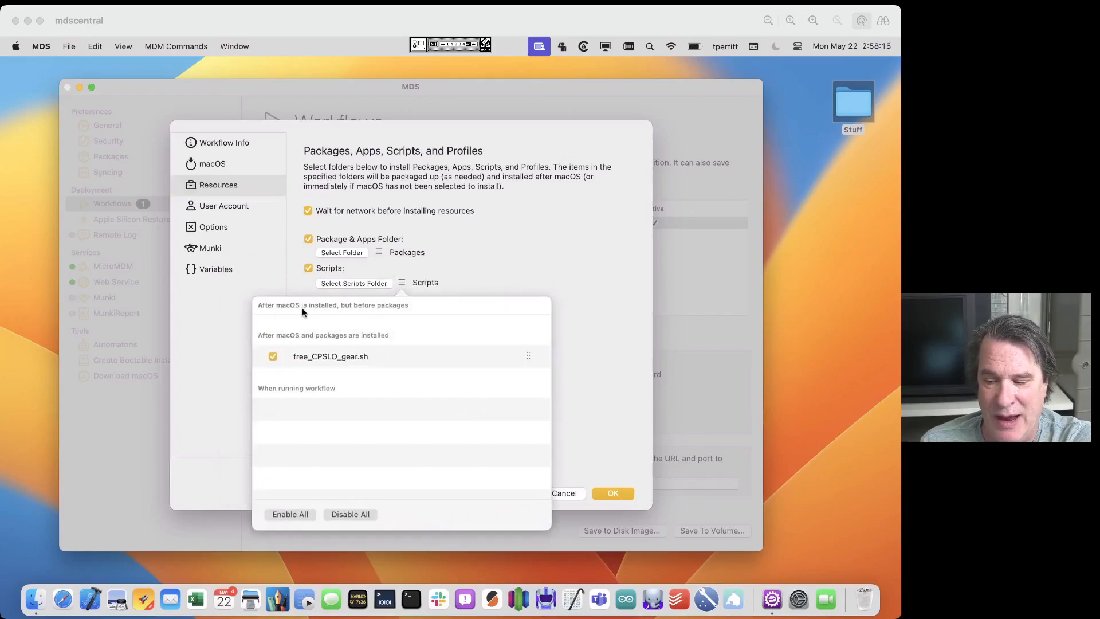
pyautogui.moveTo(305, 388)
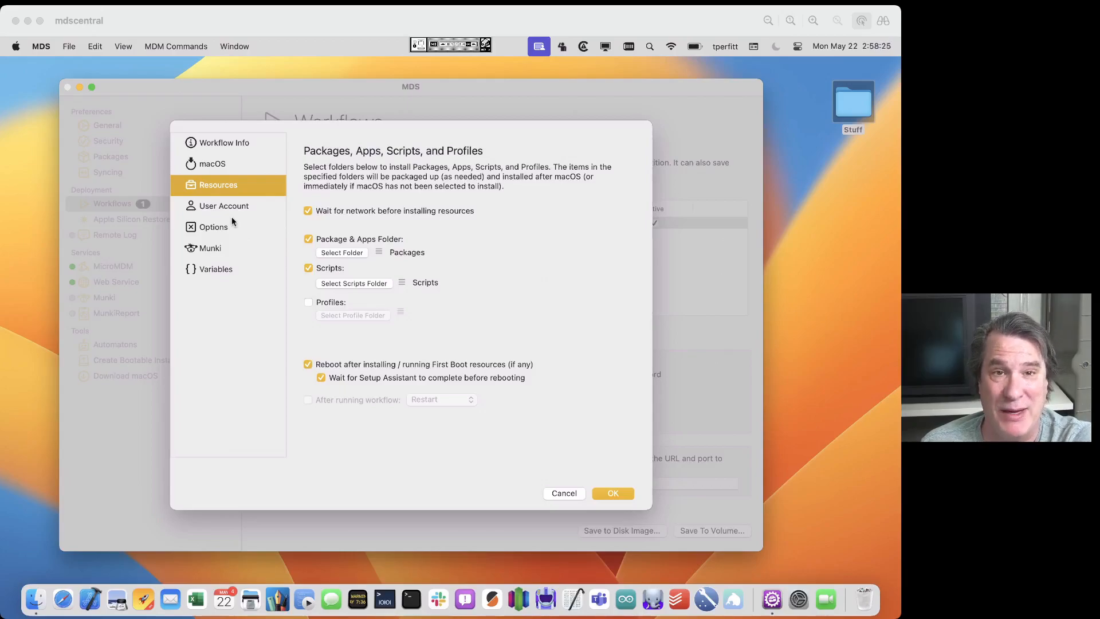
# - Review the workflow's user accounts, then its options: Join WiFi, computer name MyuCOmputetr, Skip Setup Assistant, SSH
pyautogui.click(223, 205)
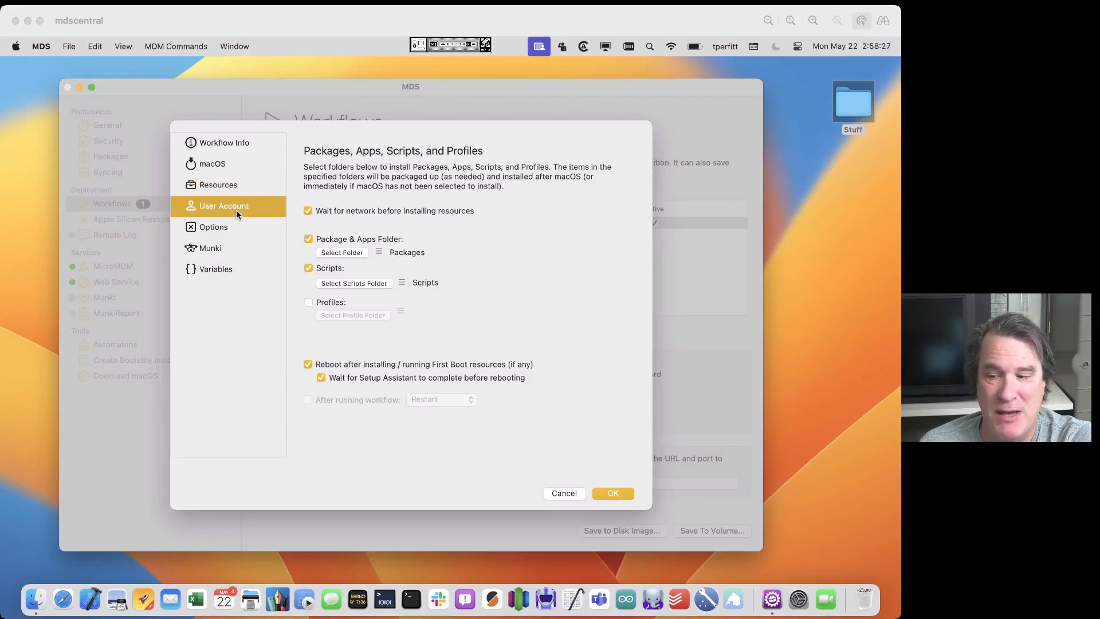
pyautogui.click(224, 205)
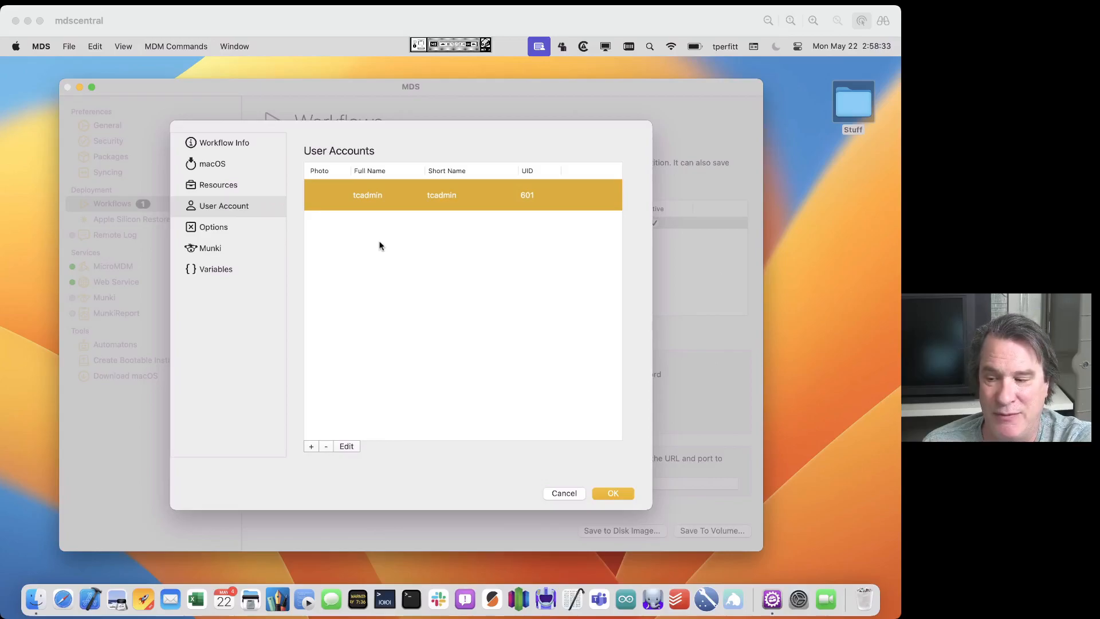
pyautogui.click(213, 227)
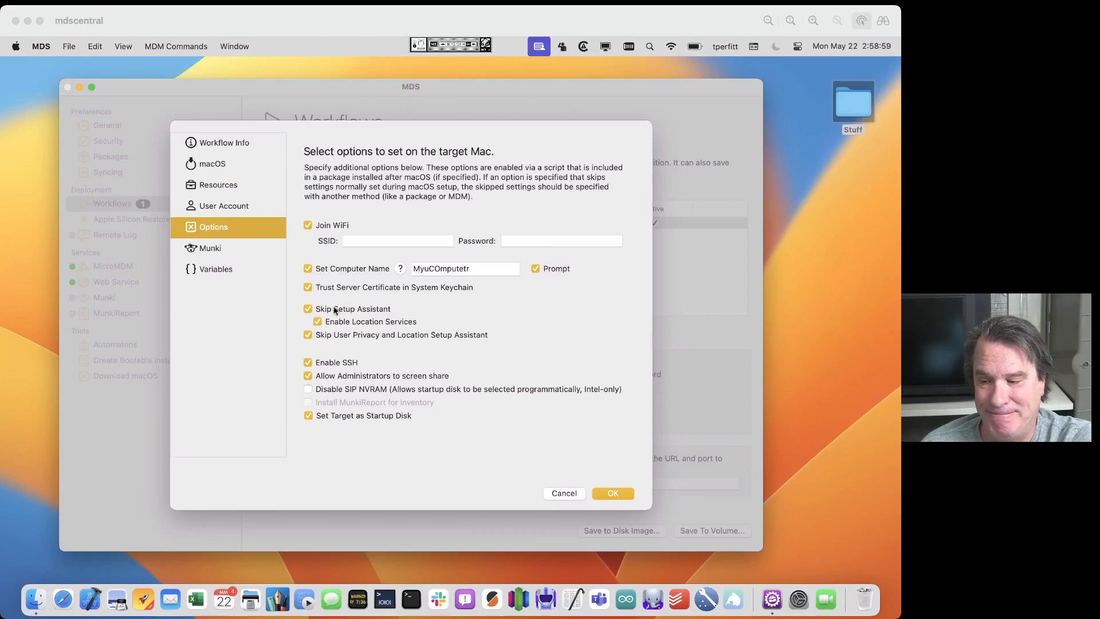
pyautogui.click(209, 248)
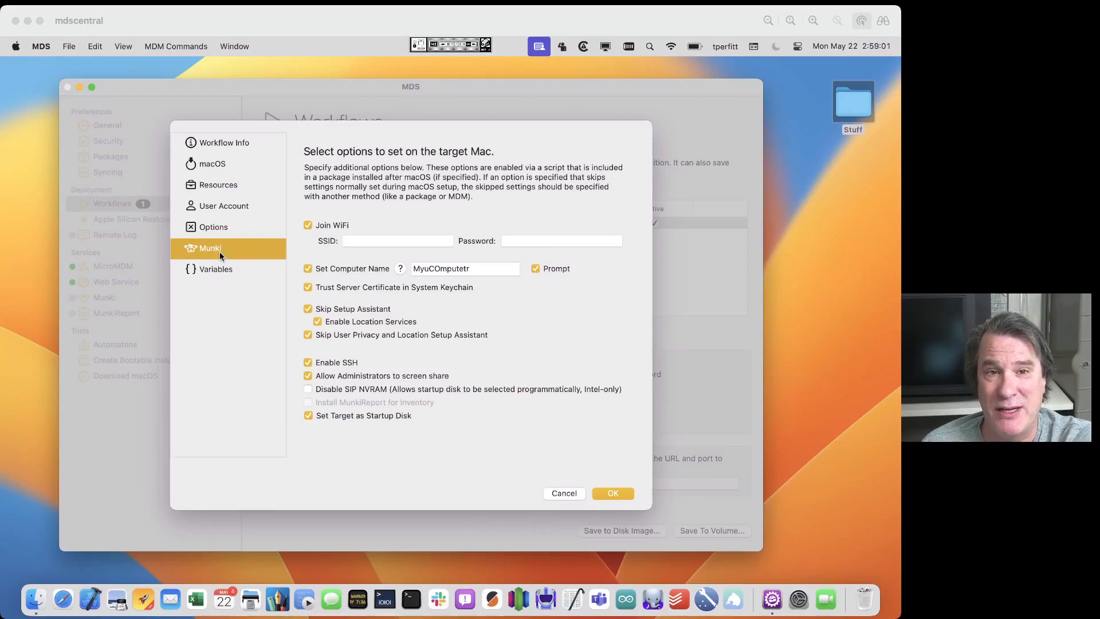
# - View the workflow's Munki pane, then its Variables pane with Set Variables unchecked
pyautogui.click(209, 248)
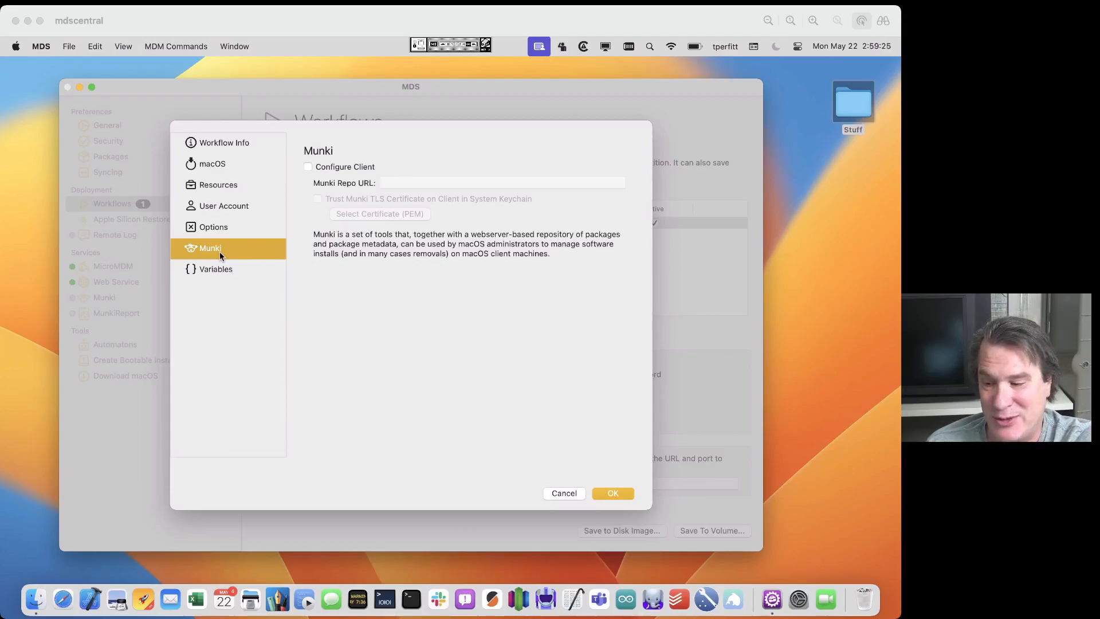
pyautogui.click(215, 268)
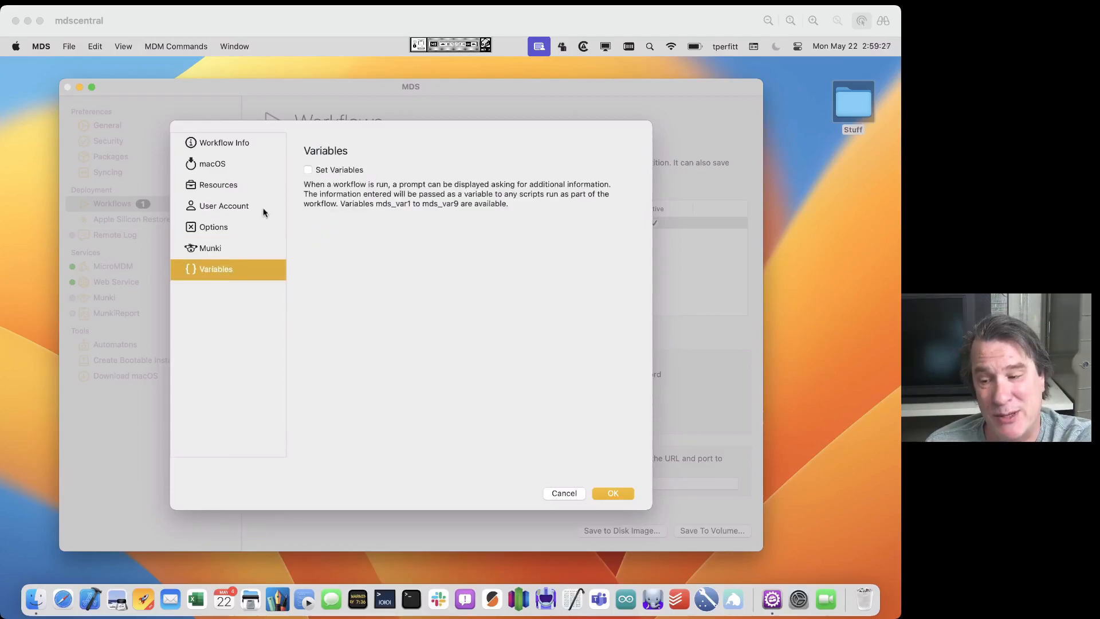
# - Enable Set Variables to reveal mds_var1–mds_var9, then cancel the workflow editor
pyautogui.click(307, 170)
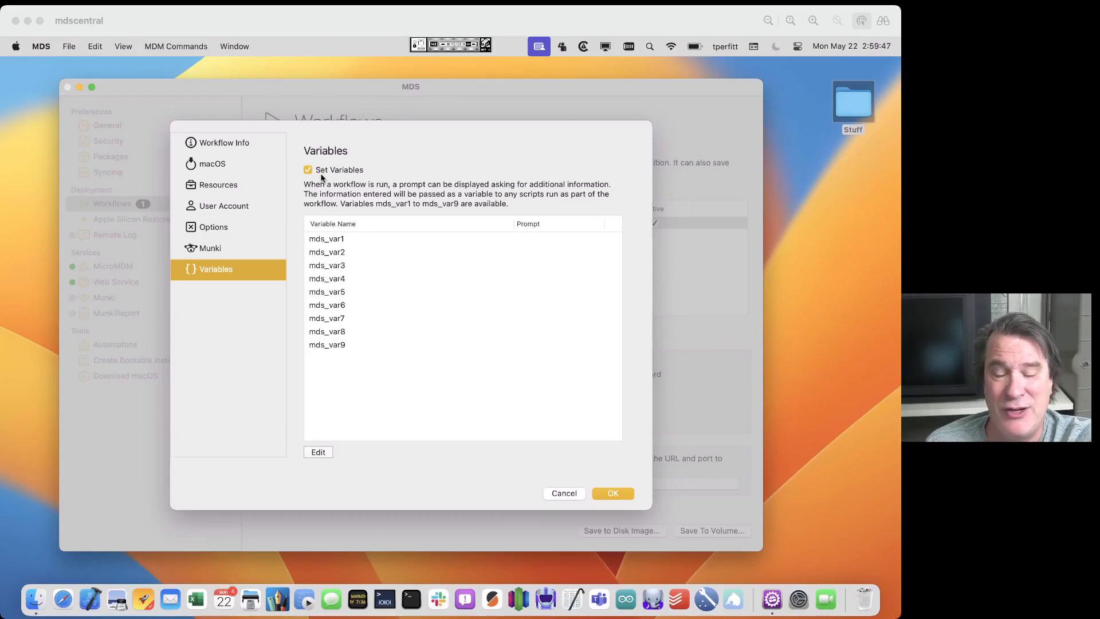
pyautogui.moveTo(381, 315)
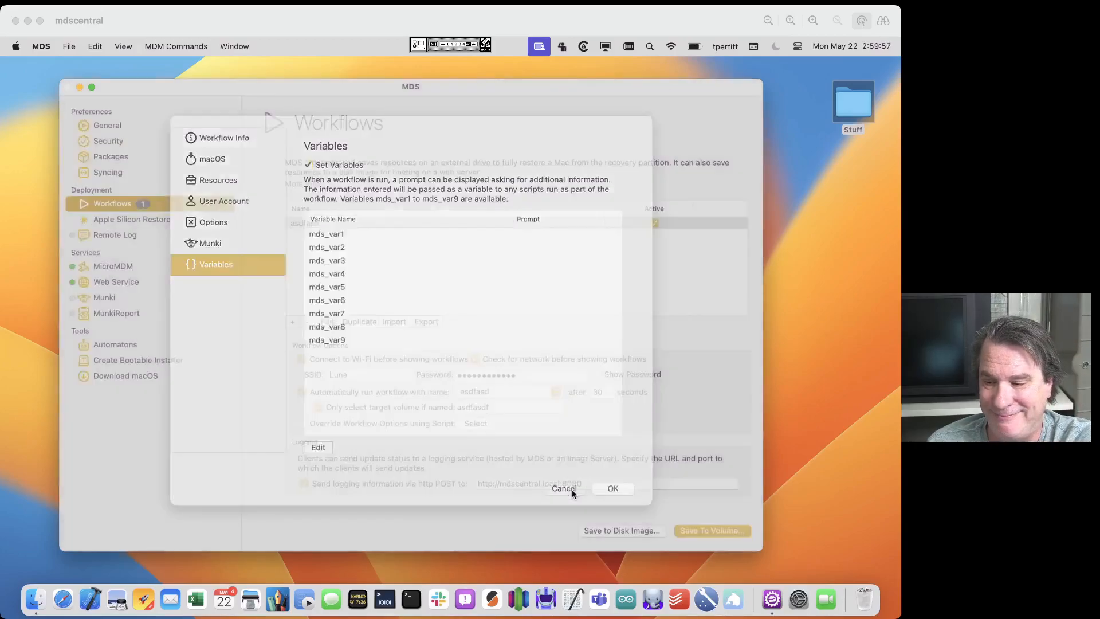
pyautogui.click(563, 489)
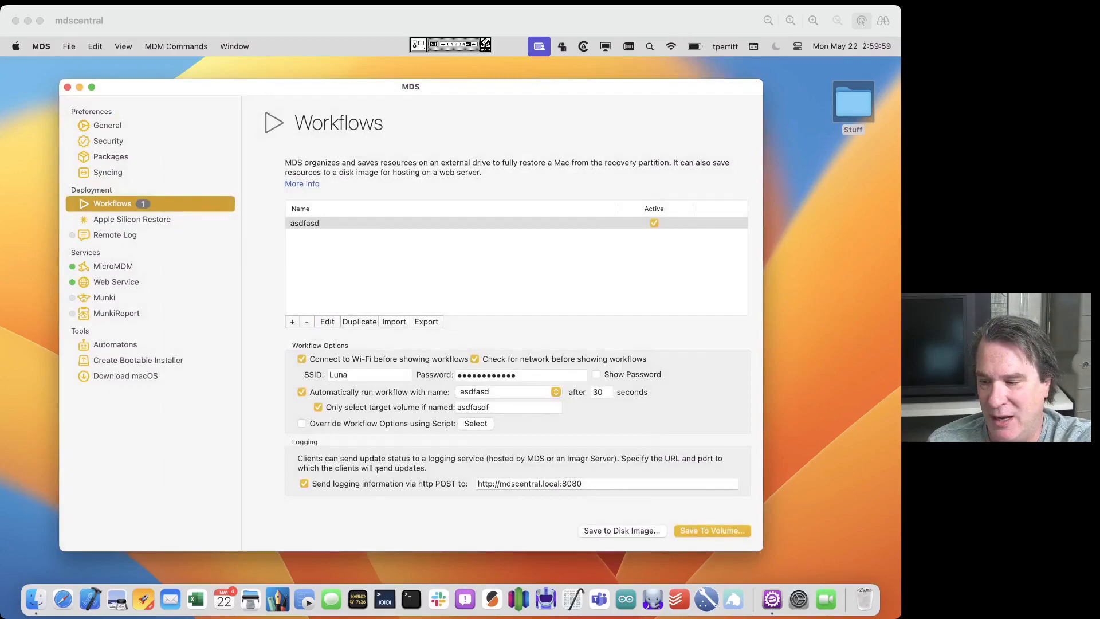
# - Show the Apple Silicon Restore pane with Reboot, DFU Mode, Configurator restore and automaton commands
pyautogui.click(131, 219)
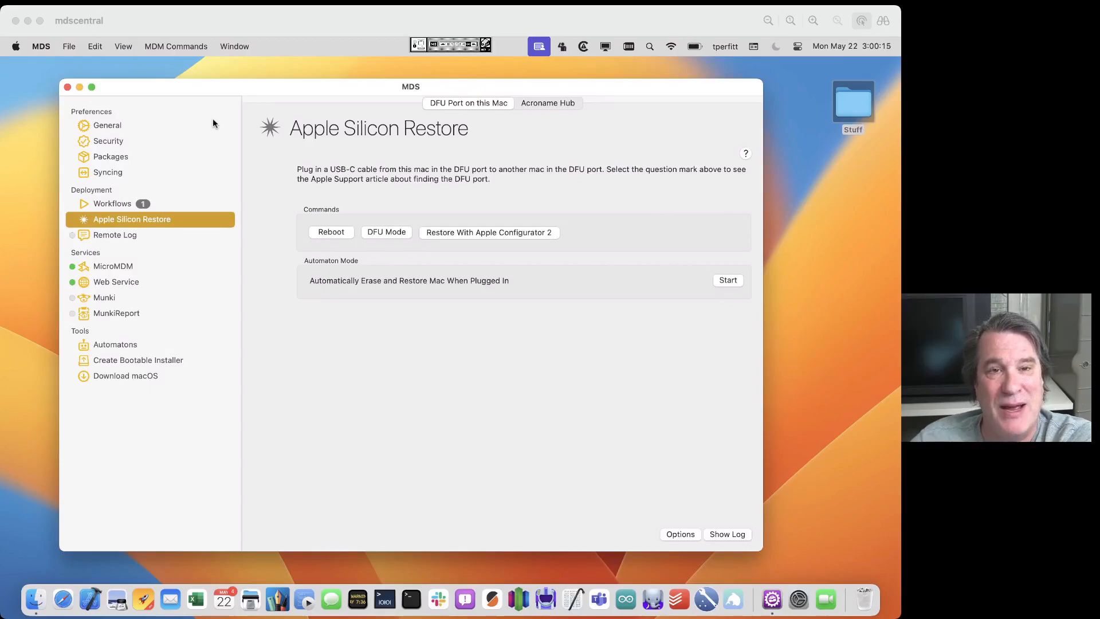
pyautogui.moveTo(304, 110)
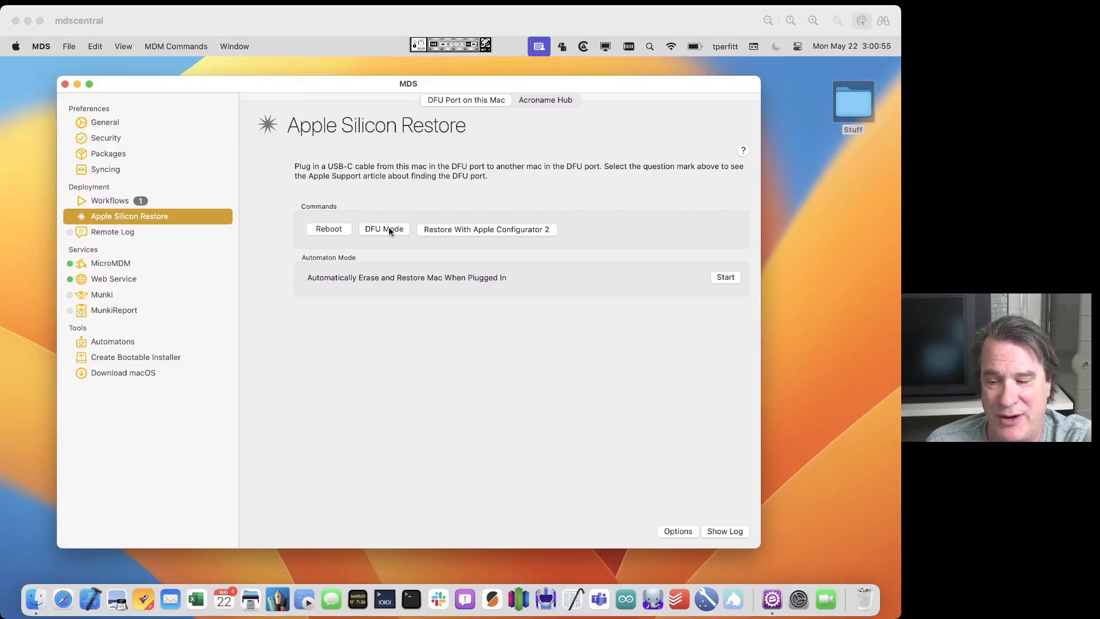
pyautogui.moveTo(441, 233)
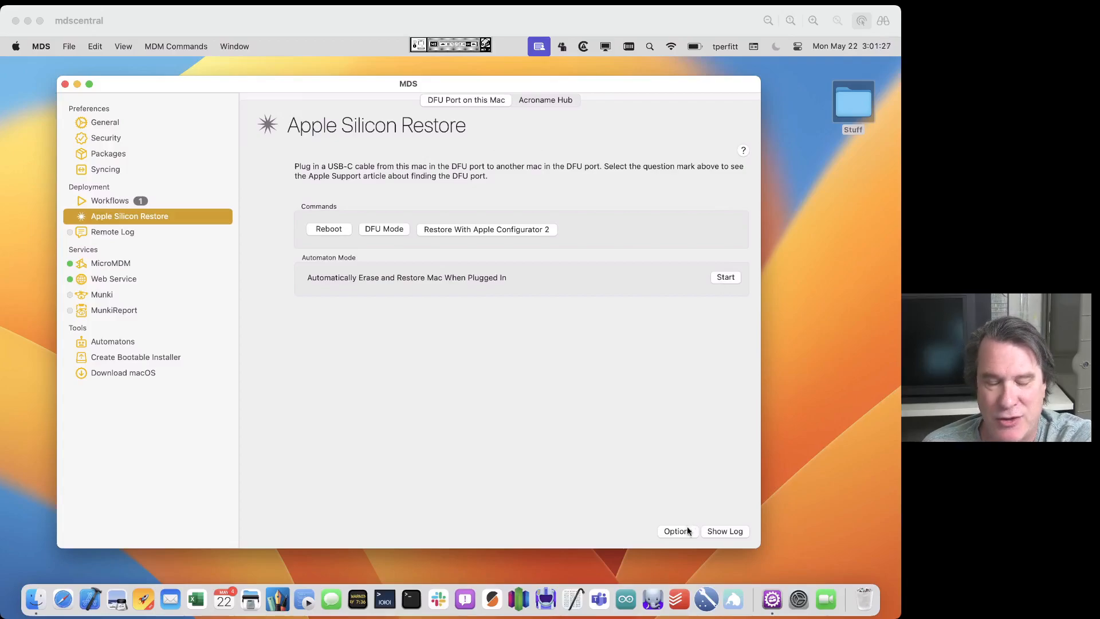
pyautogui.click(676, 531)
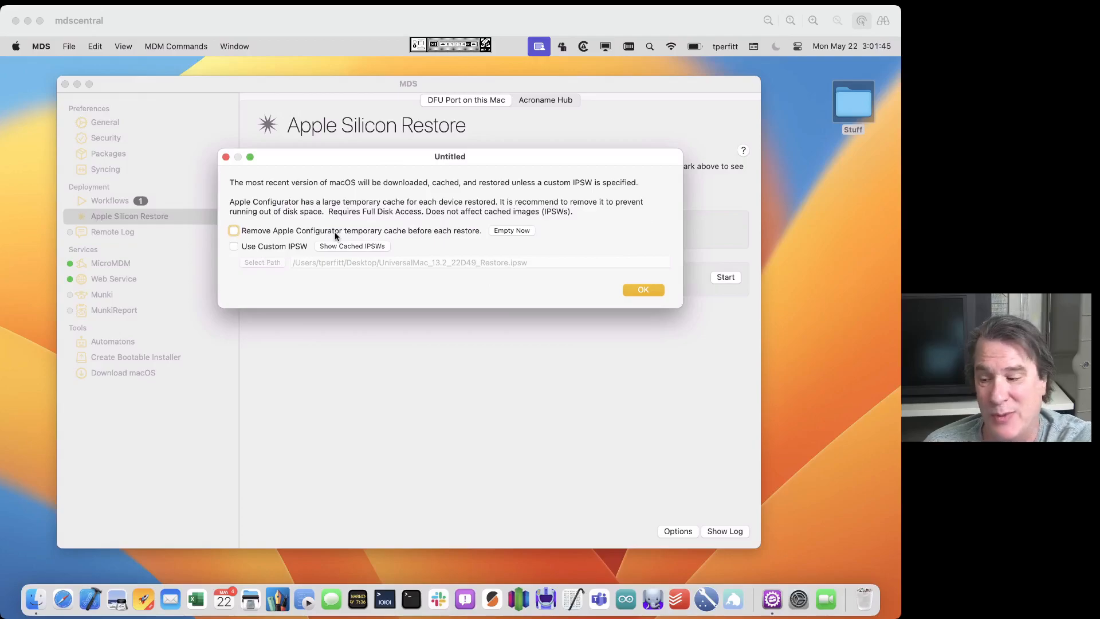
pyautogui.moveTo(129, 372)
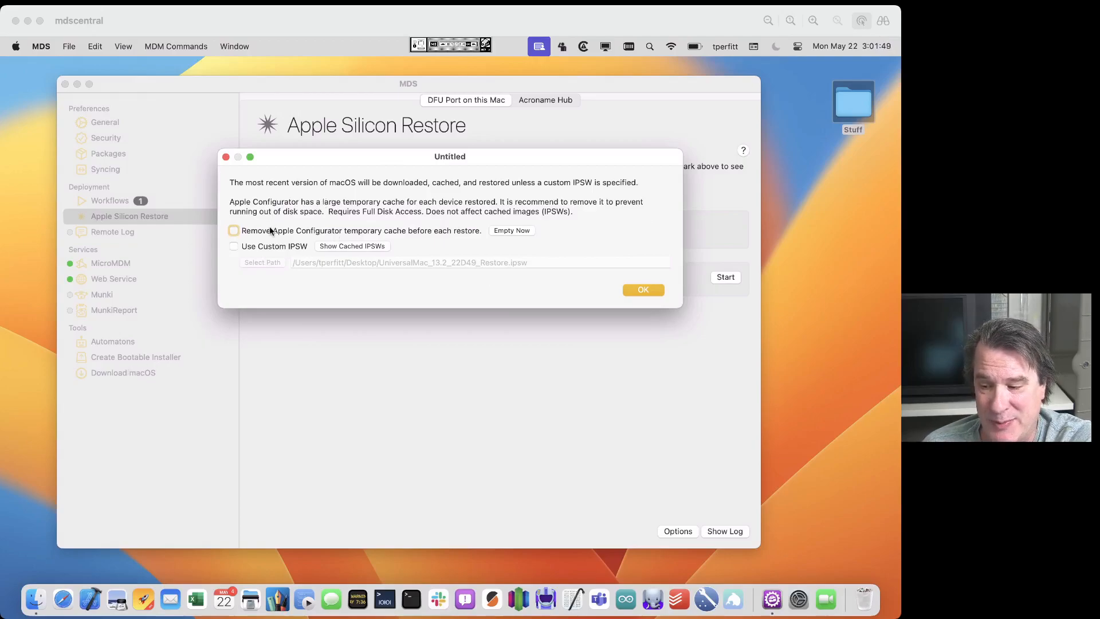
pyautogui.click(233, 230)
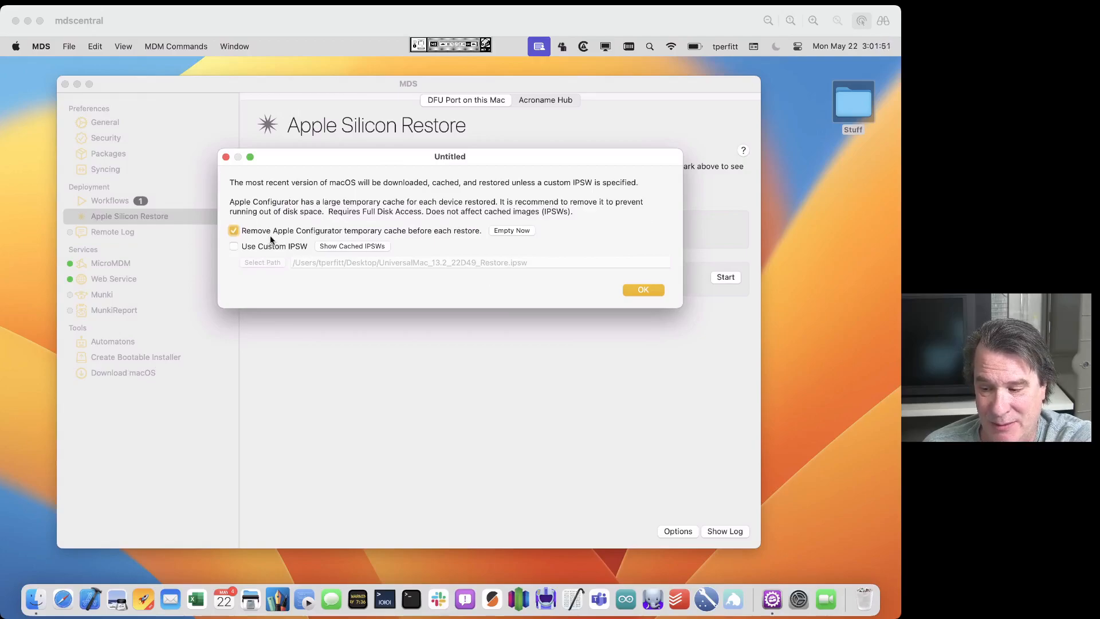
pyautogui.click(234, 246)
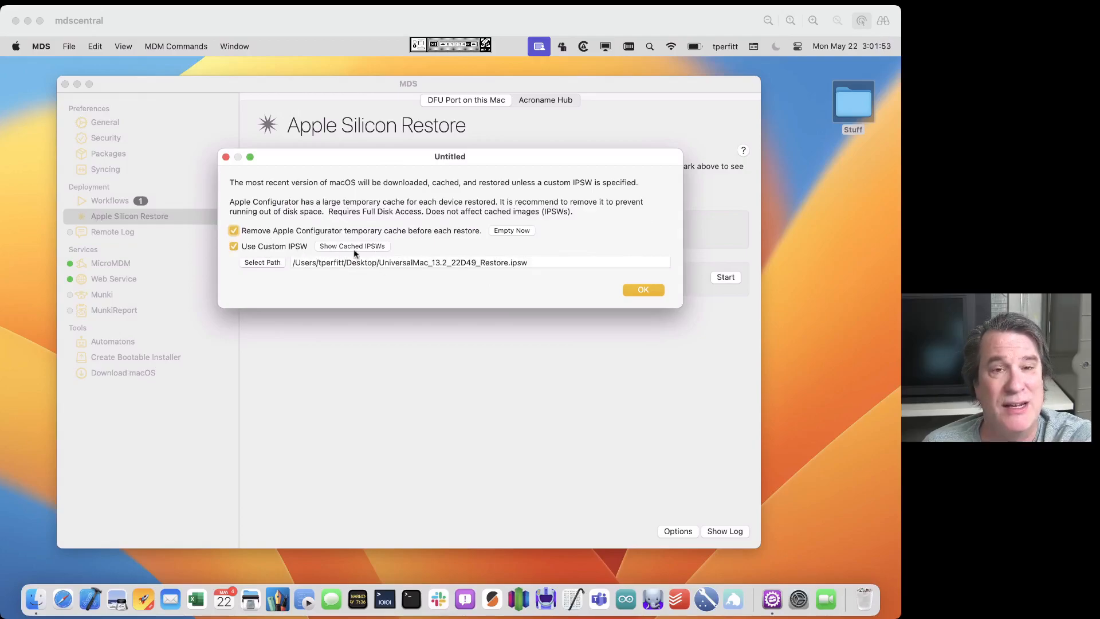
pyautogui.moveTo(279, 247)
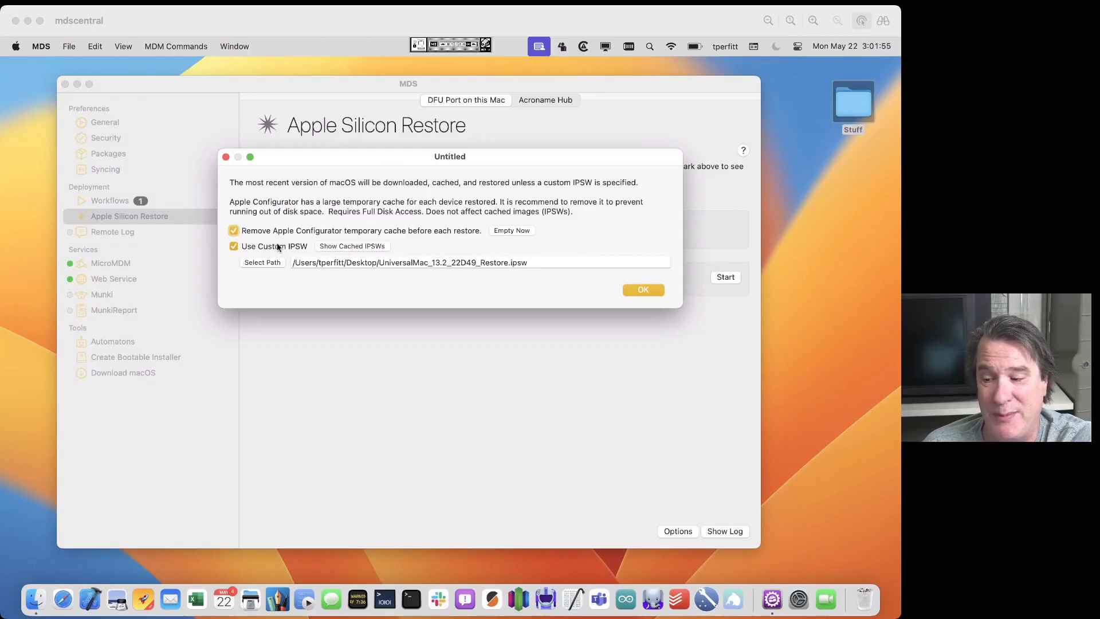
pyautogui.click(232, 246)
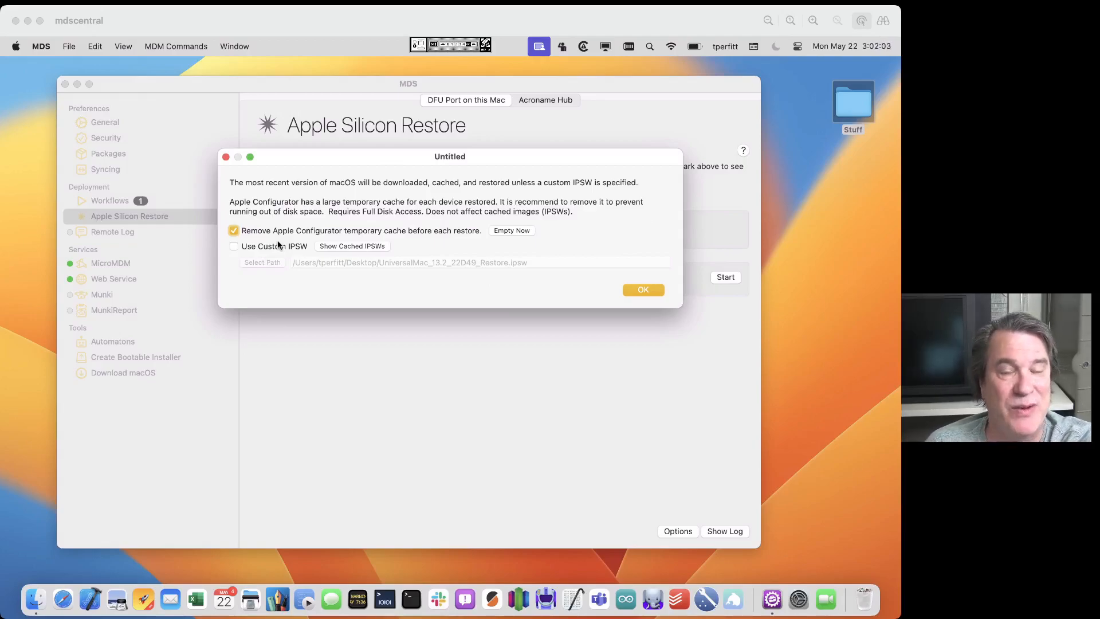
pyautogui.click(233, 230)
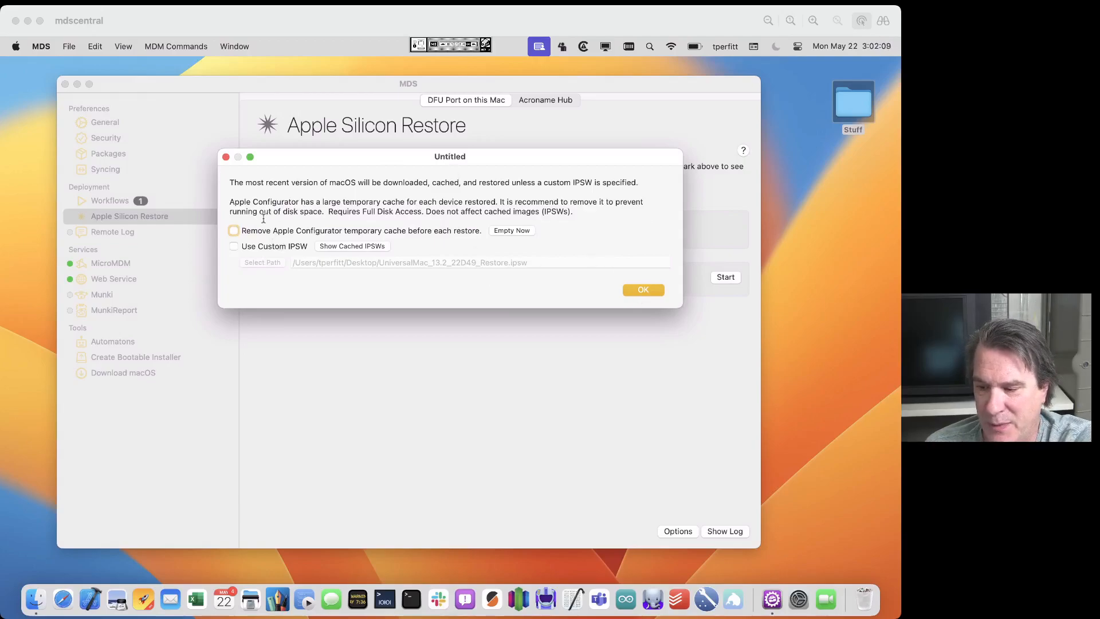
pyautogui.moveTo(477, 231)
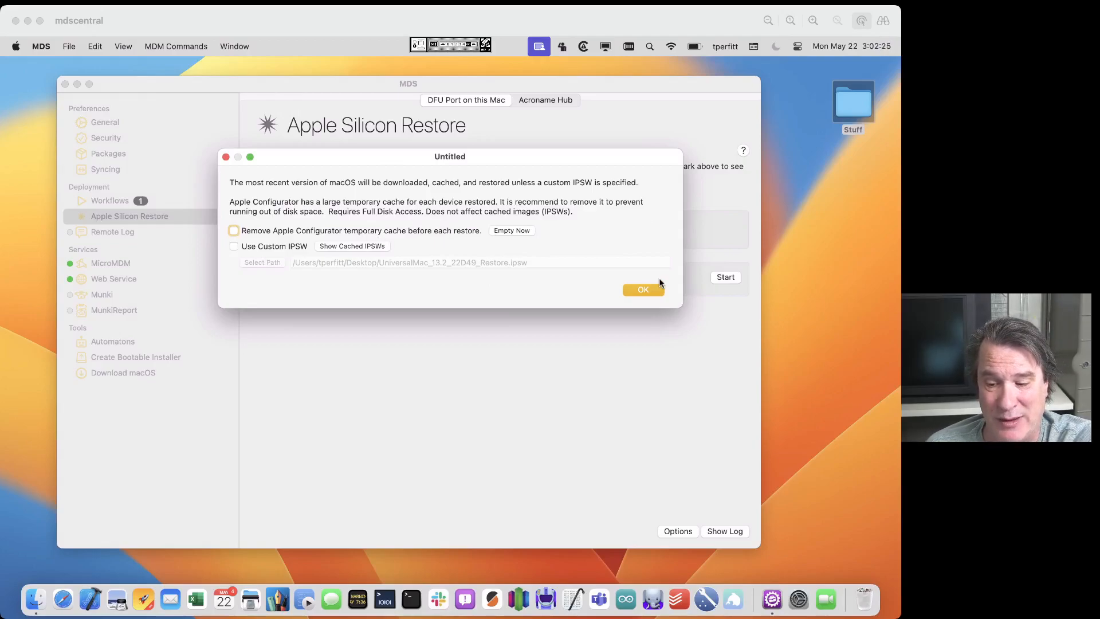
pyautogui.click(641, 289)
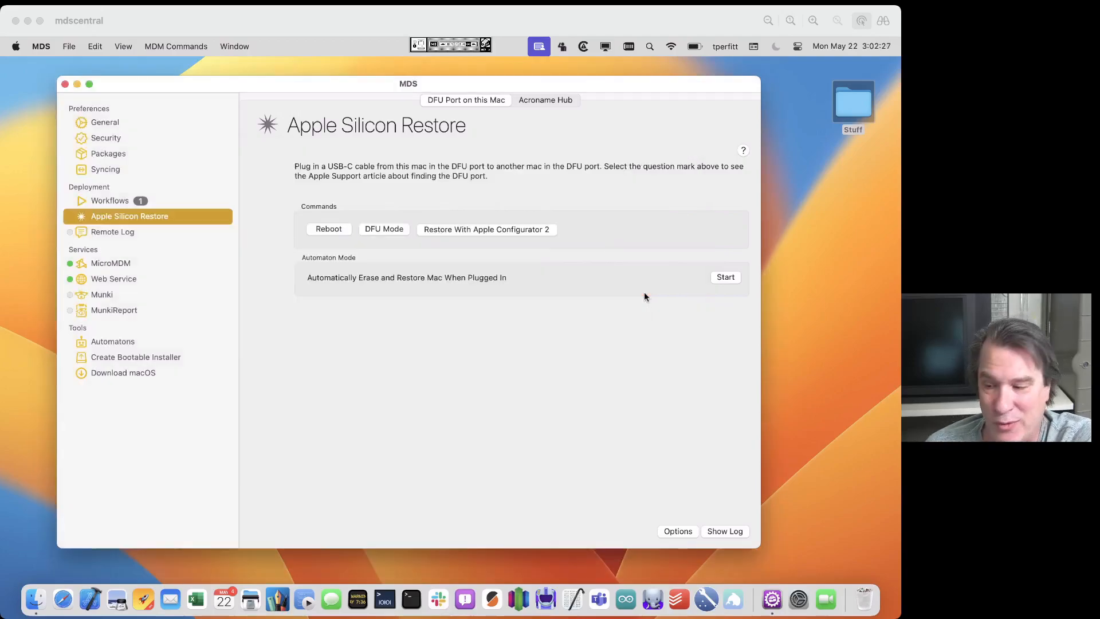
# - Show the Remote Log Viewer with its empty date, hostname, serial, status and message table
pyautogui.click(112, 231)
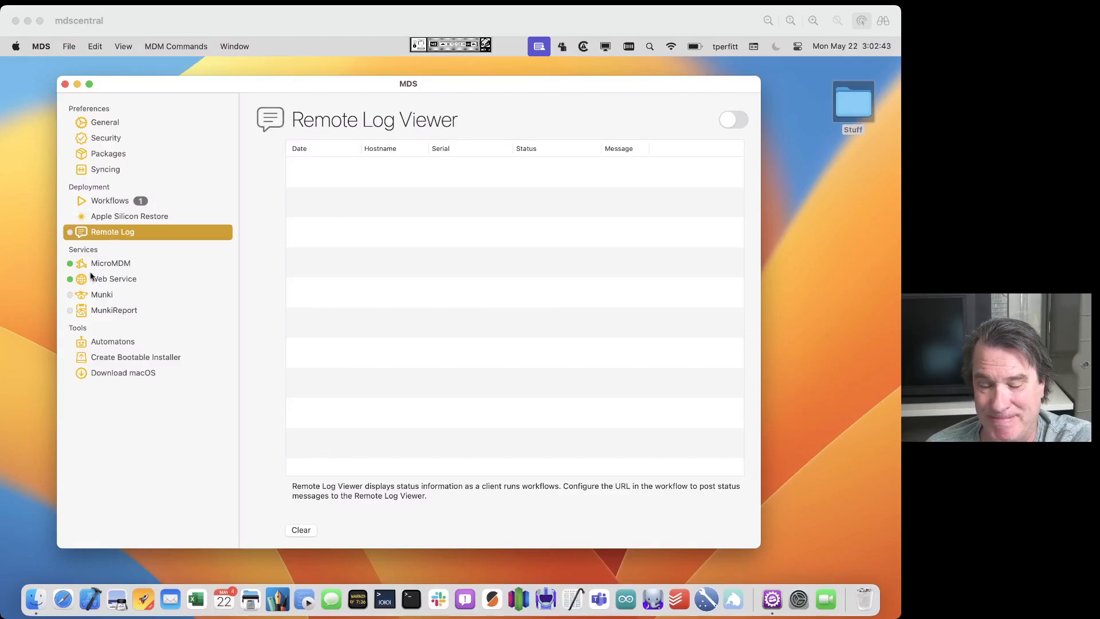
# - Show the MicroMDM service pane listing three enrolled devices with serial numbers
pyautogui.click(110, 263)
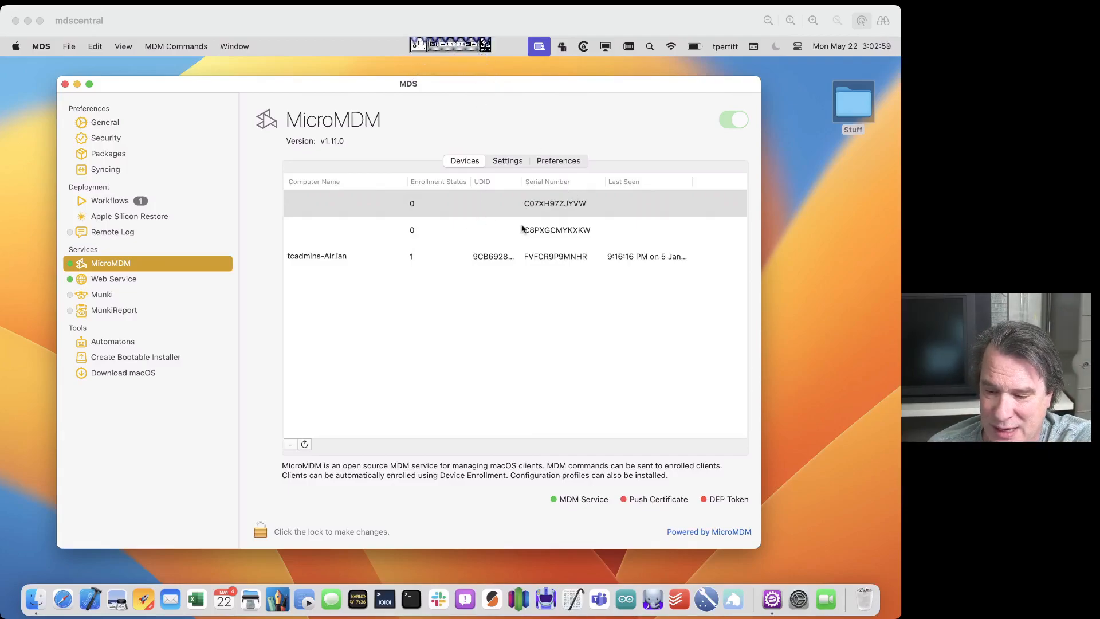
pyautogui.moveTo(496, 216)
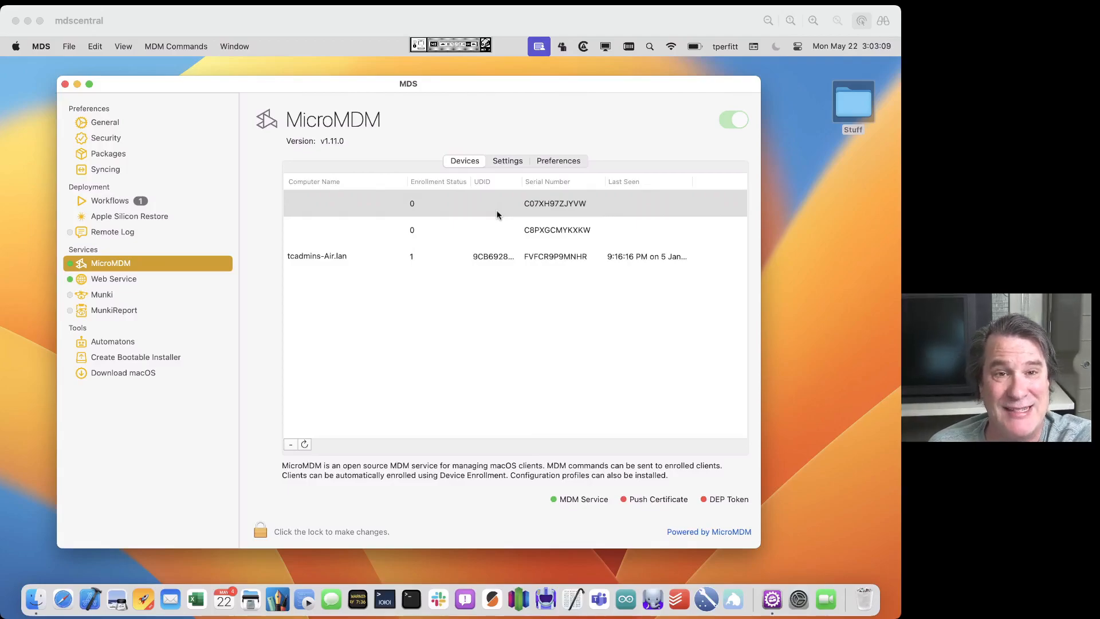
pyautogui.moveTo(523, 160)
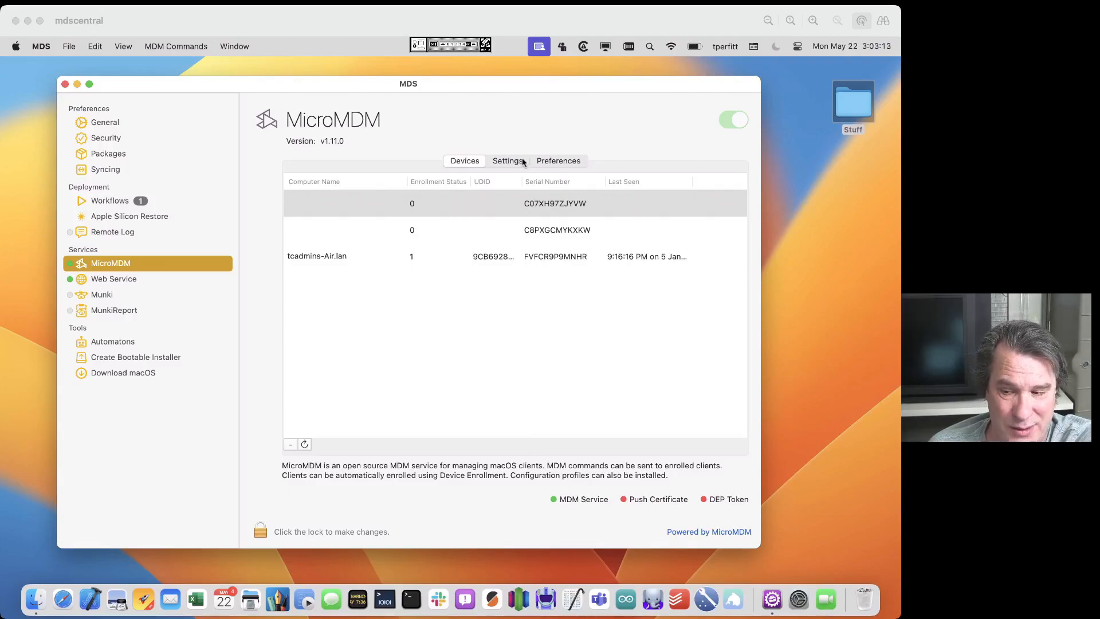
# - Review MicroMDM's push certificate and enrollment settings, then move to the Web Service pane
pyautogui.click(508, 160)
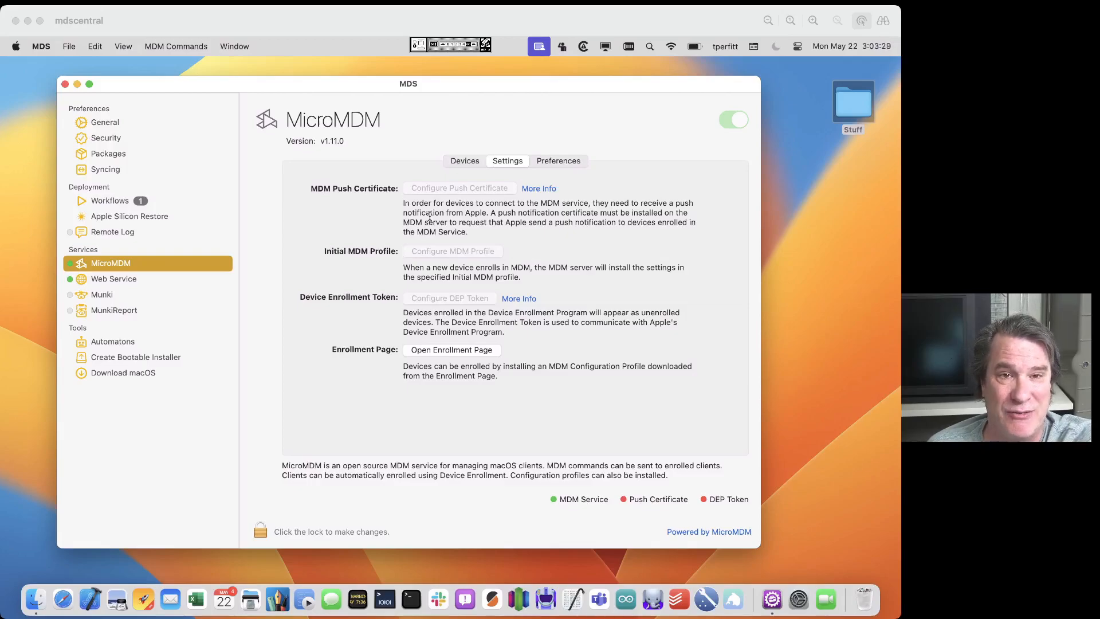
pyautogui.click(114, 278)
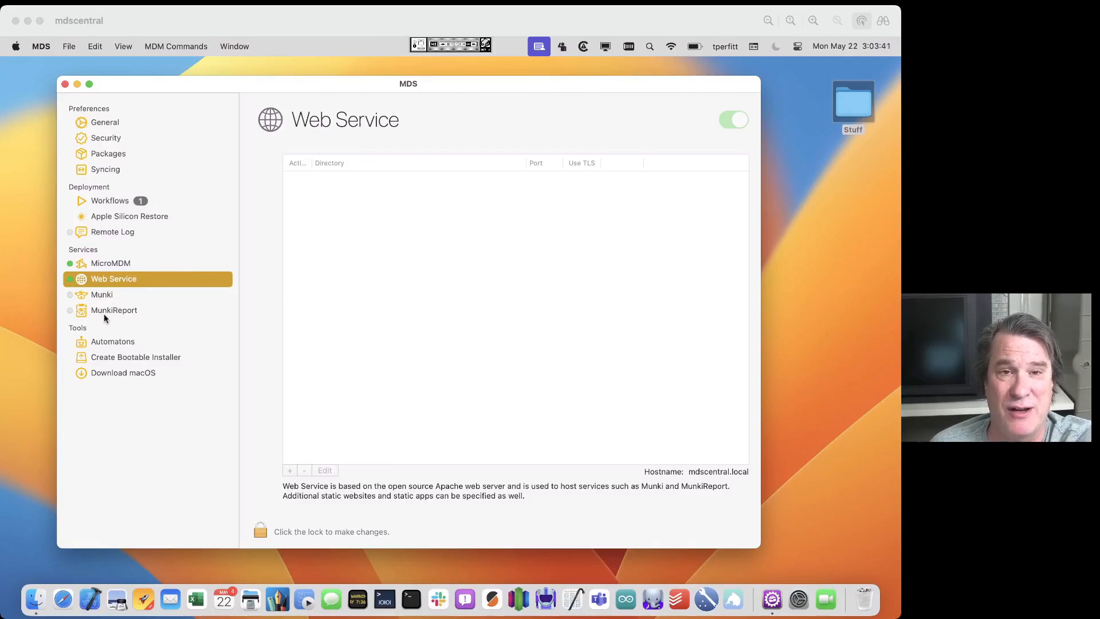
pyautogui.moveTo(142, 285)
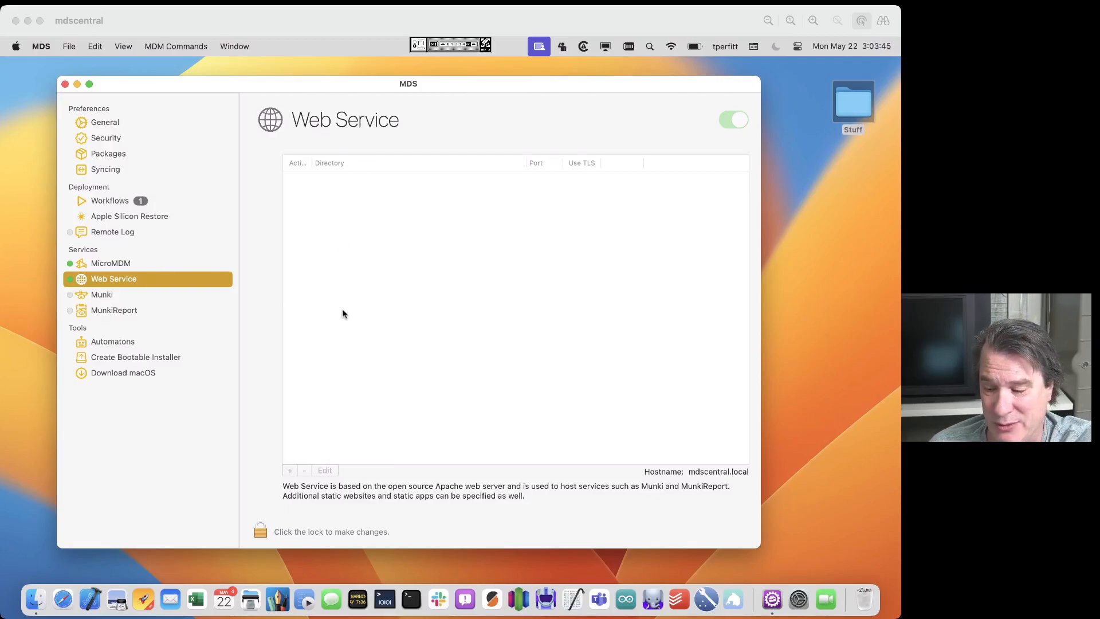
# - Unlock the Web Service settings by authenticating
pyautogui.click(260, 531)
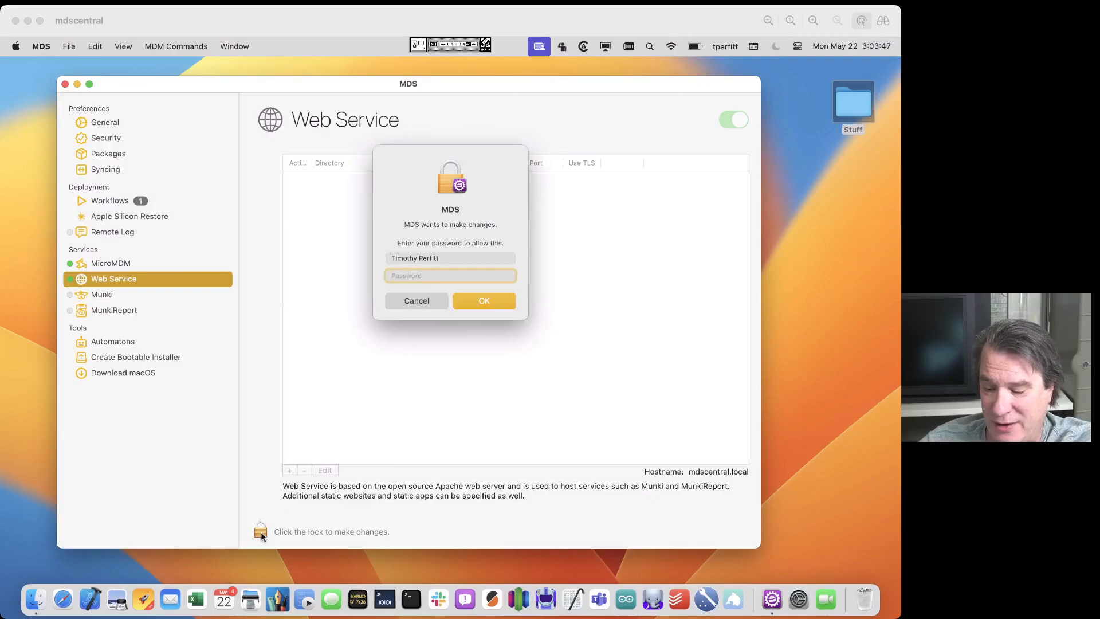
pyautogui.click(415, 301)
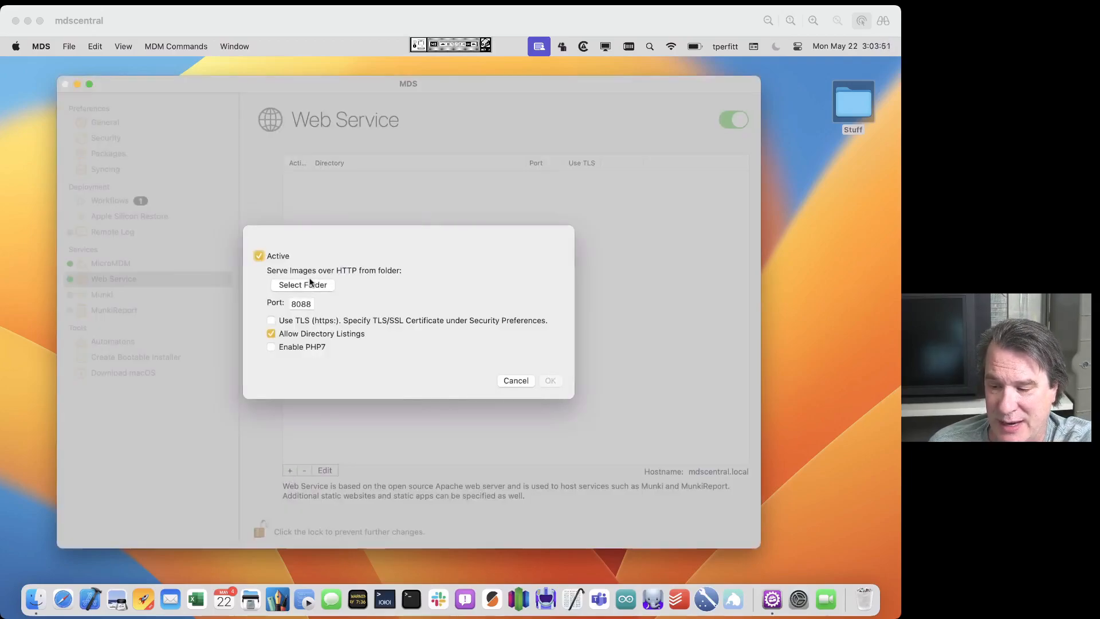
# - Start a new site served from /Users/Shared/web, then cancel it
pyautogui.click(301, 285)
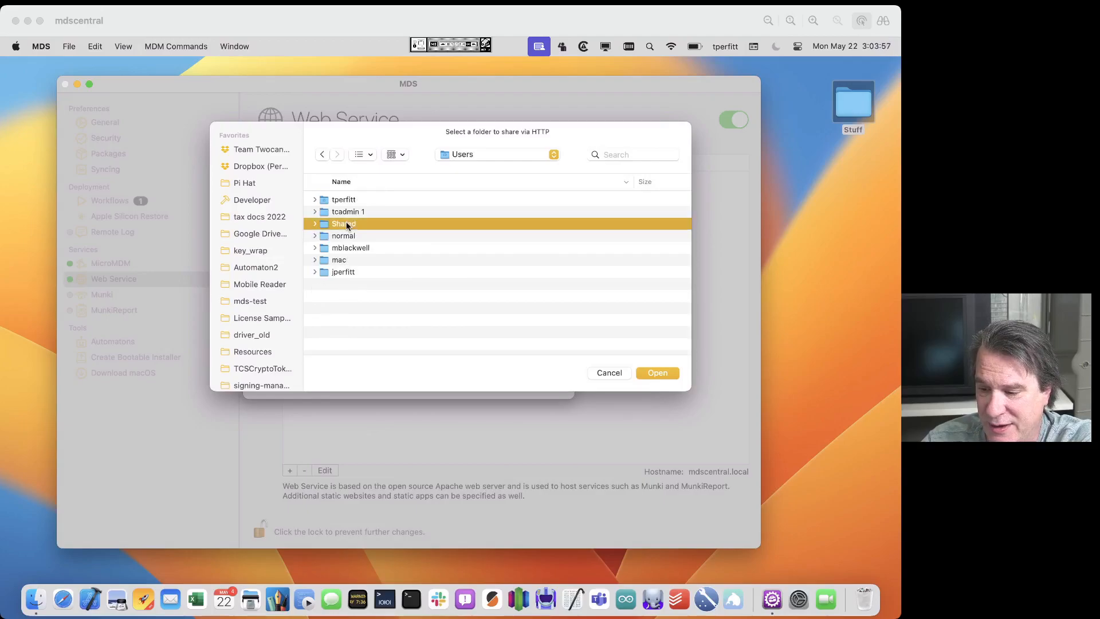
pyautogui.doubleClick(344, 224)
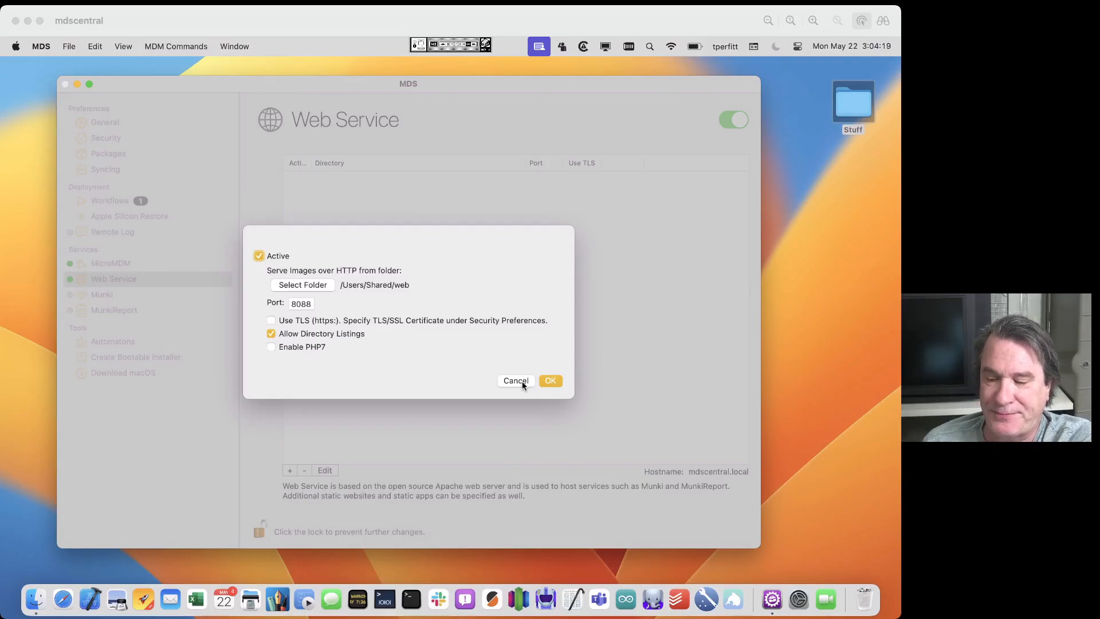
pyautogui.click(515, 381)
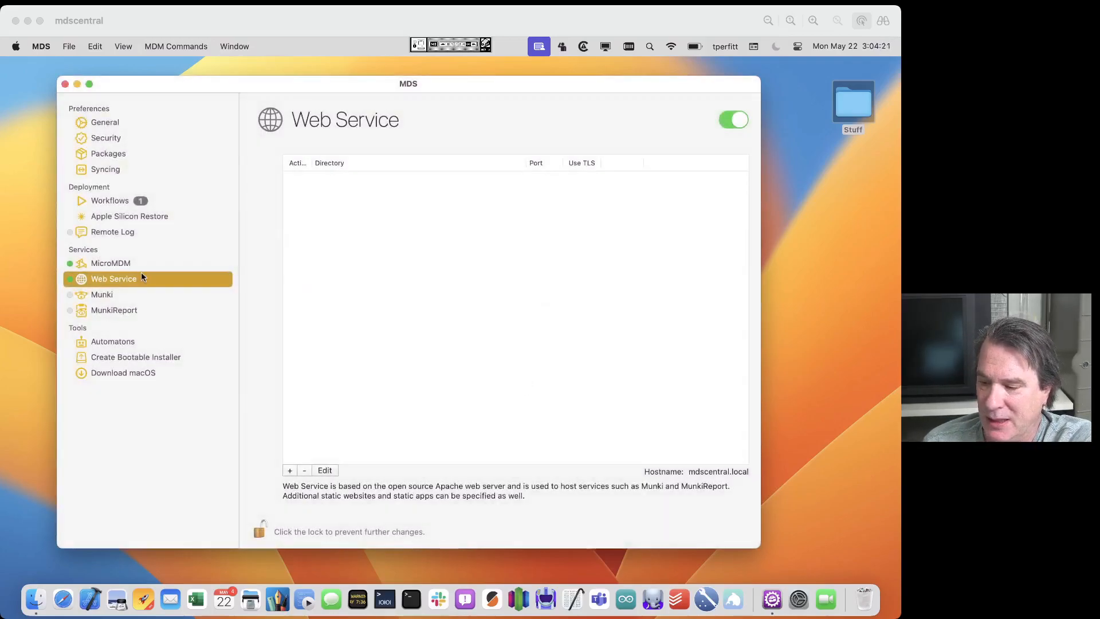
# - Glance at the Munki Server pane, then return to MicroMDM's settings
pyautogui.click(101, 295)
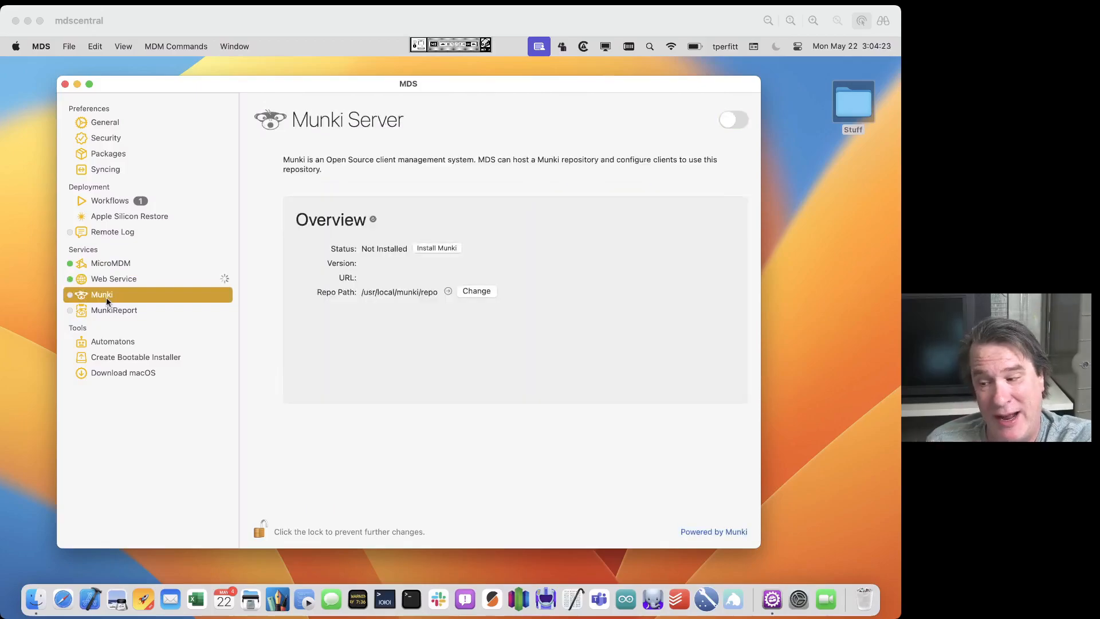
pyautogui.click(110, 263)
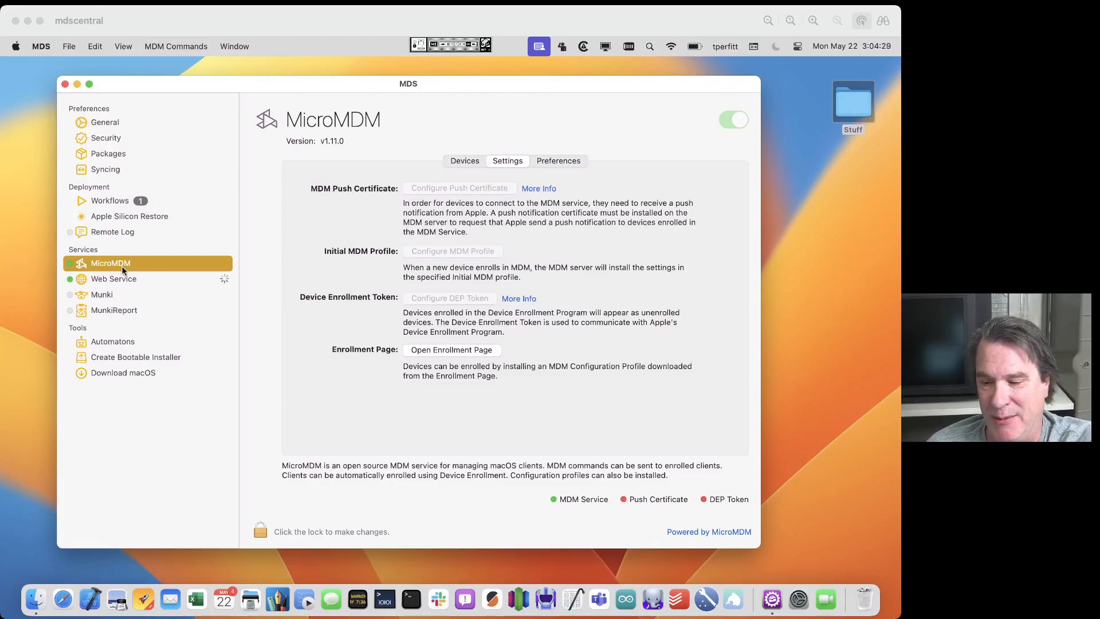
pyautogui.moveTo(405, 152)
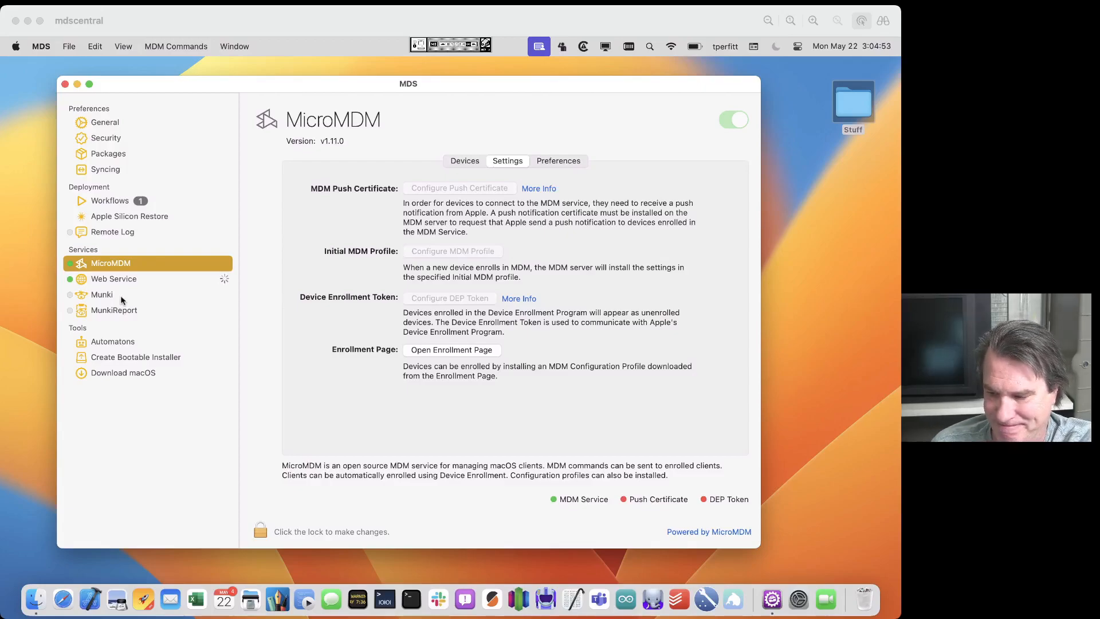
# - Review the uninstalled Munki server, then show MunkiReport's Not Active overview at version 5.7.1.4264
pyautogui.click(100, 295)
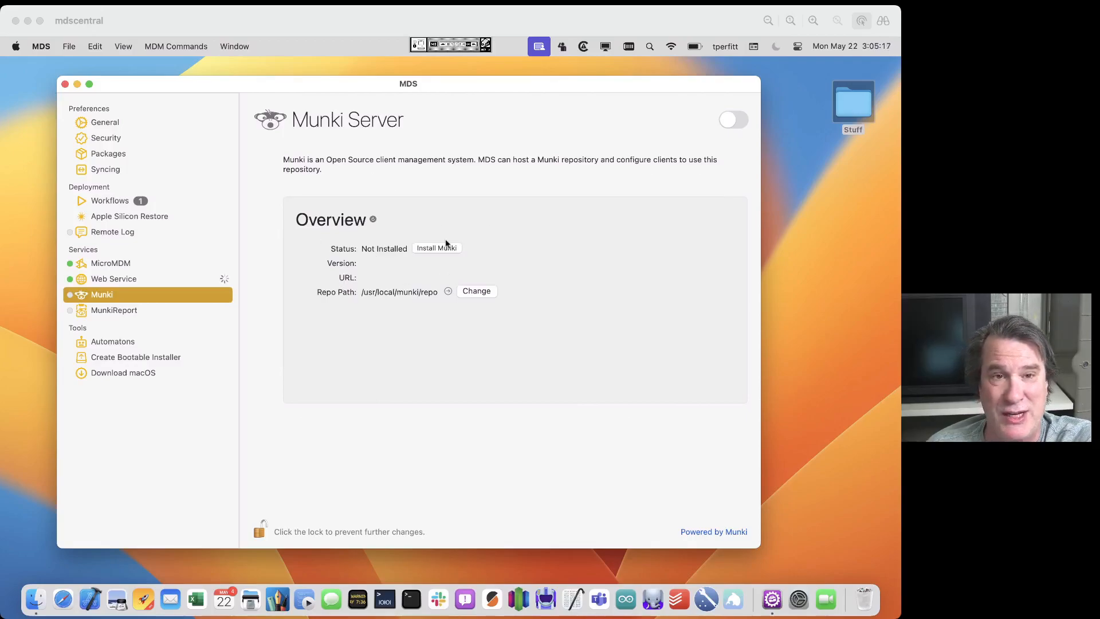
pyautogui.moveTo(381, 204)
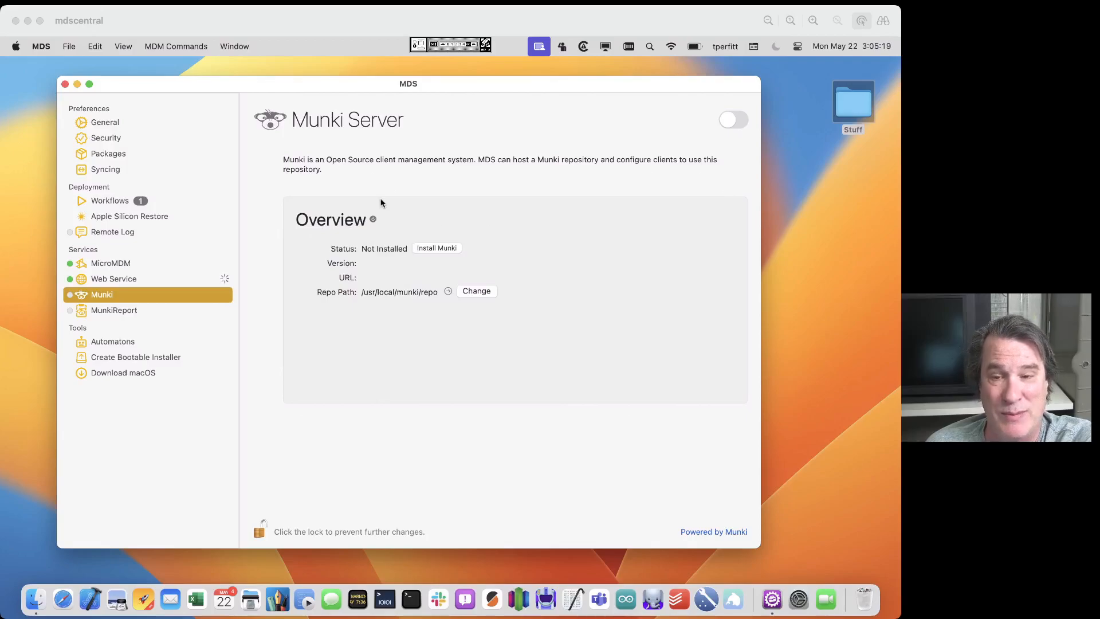
pyautogui.moveTo(434, 253)
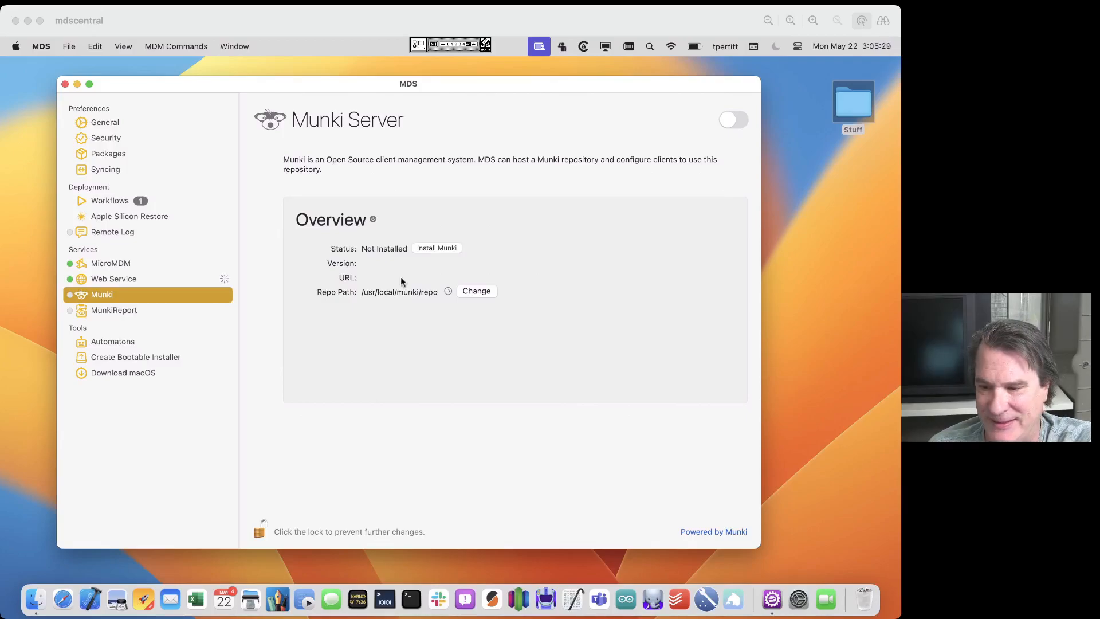
pyautogui.click(114, 309)
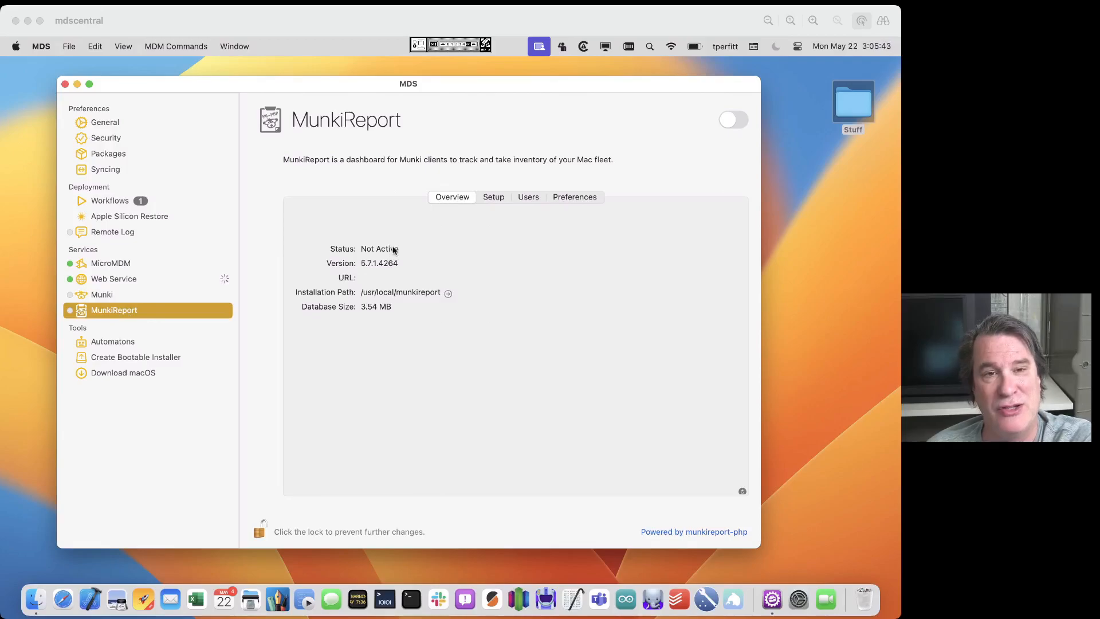
# - Review MunkiReport's Setup steps, then show the Automatons tool with Automaton 2 options
pyautogui.click(493, 196)
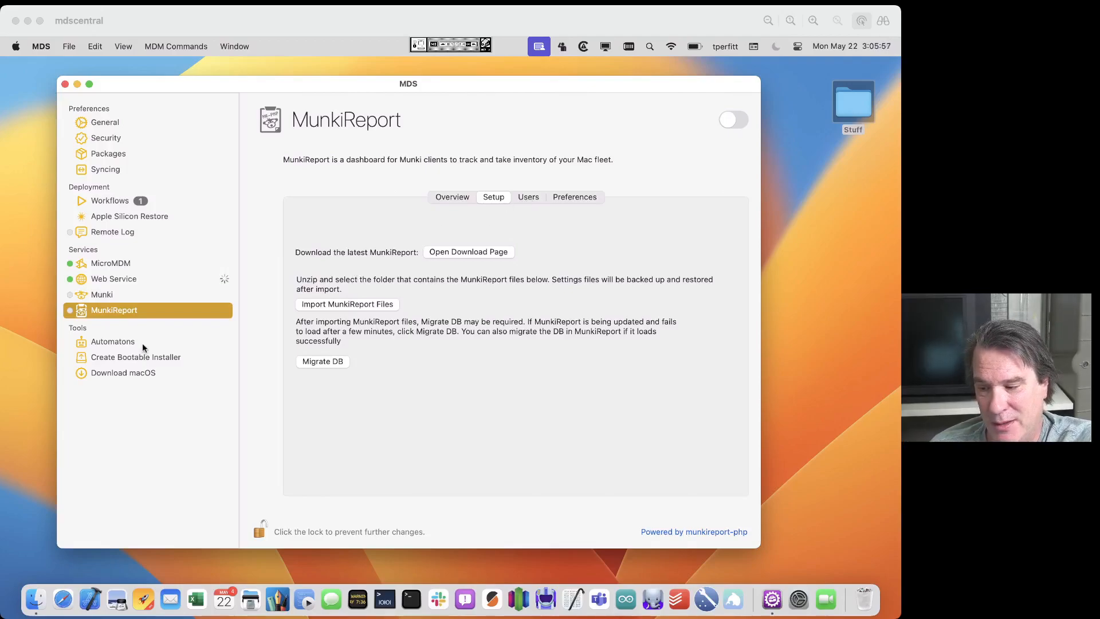
pyautogui.click(114, 342)
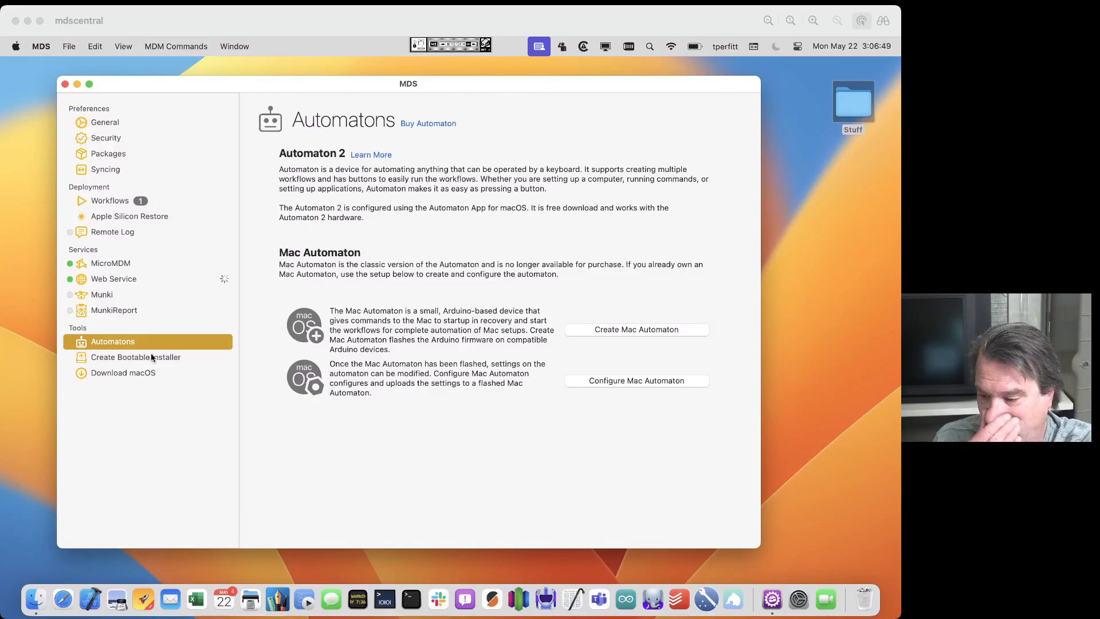
# - Show the Create macOS Bootable Installer tool with no installer or volume chosen
pyautogui.click(135, 356)
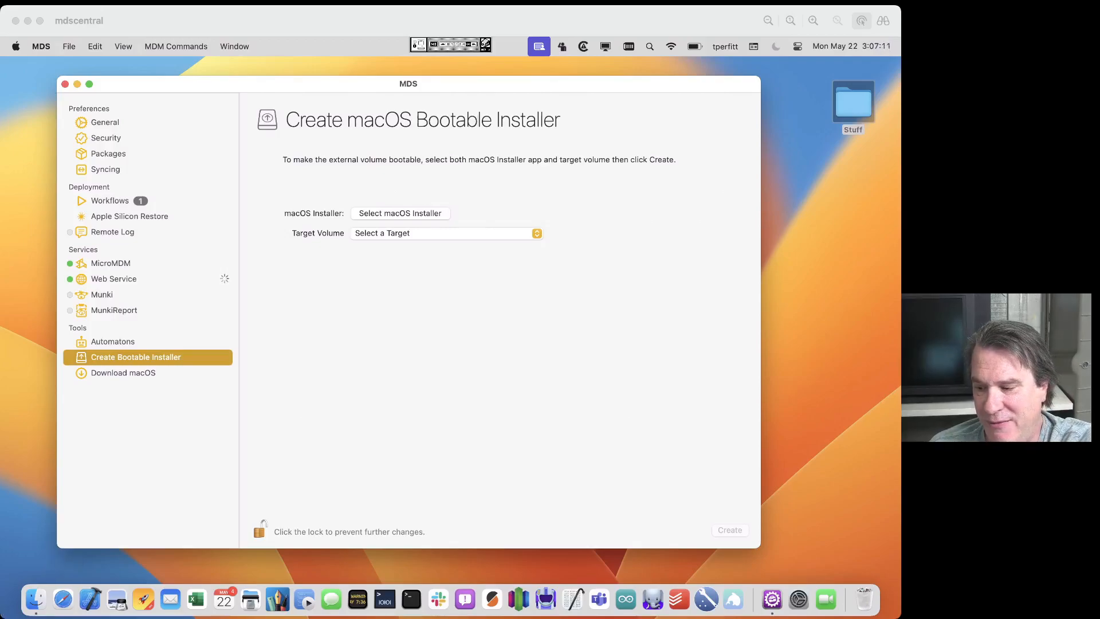
# - Show the Download macOS Installer list from High Sierra through Monterey
pyautogui.click(123, 372)
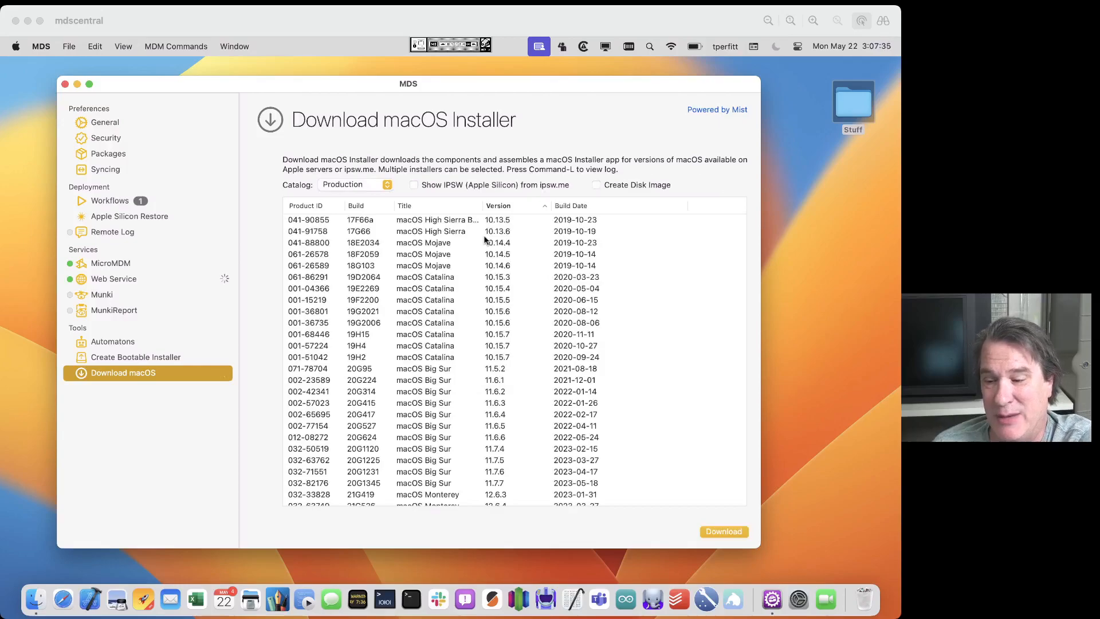
# - Select macOS Mojave 10.14.5 and enable Show IPSW (Apple Silicon) from ipsw.me
pyautogui.click(424, 255)
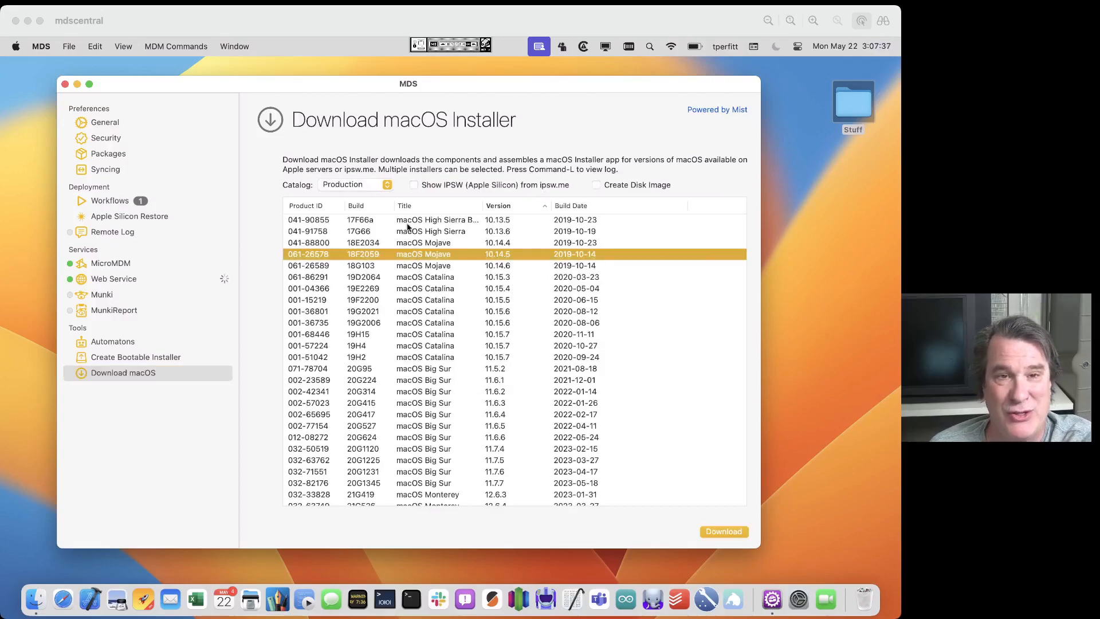
pyautogui.click(414, 185)
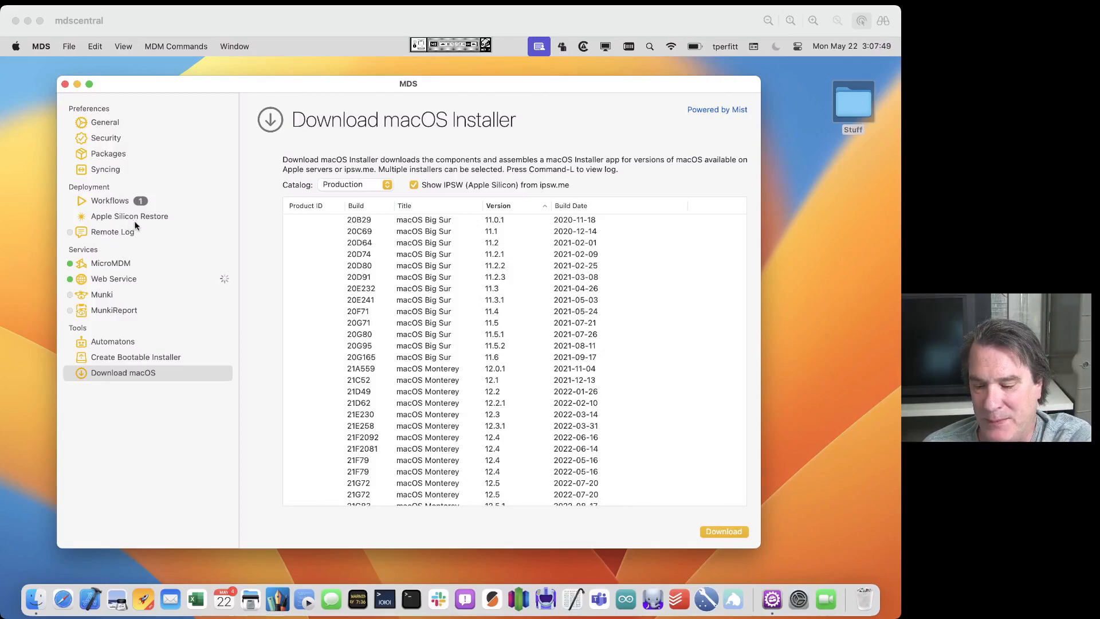
pyautogui.moveTo(136, 232)
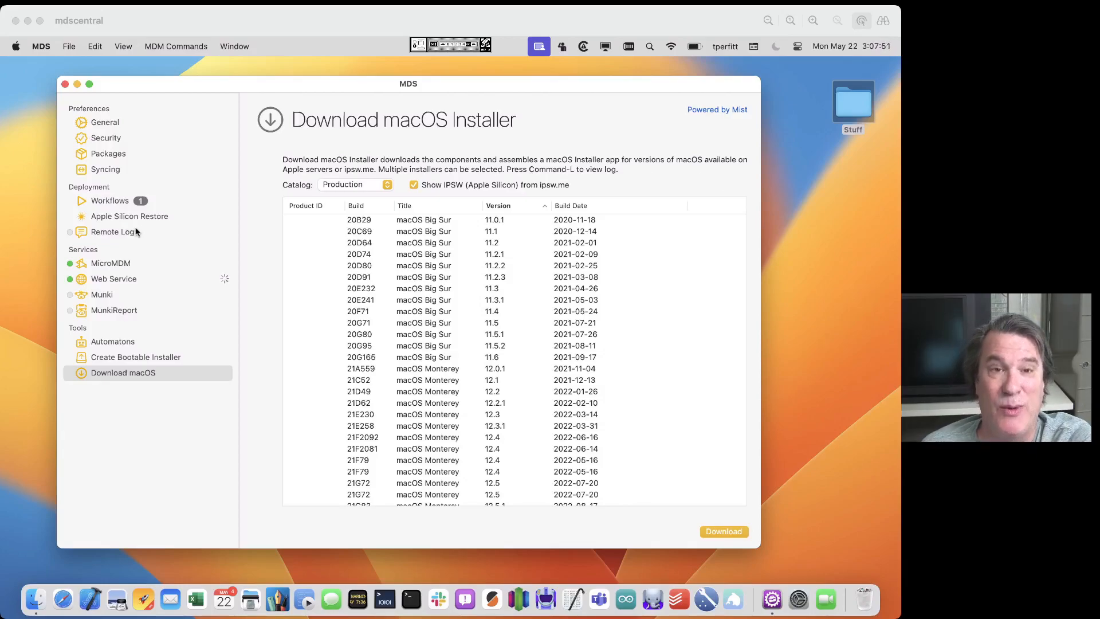